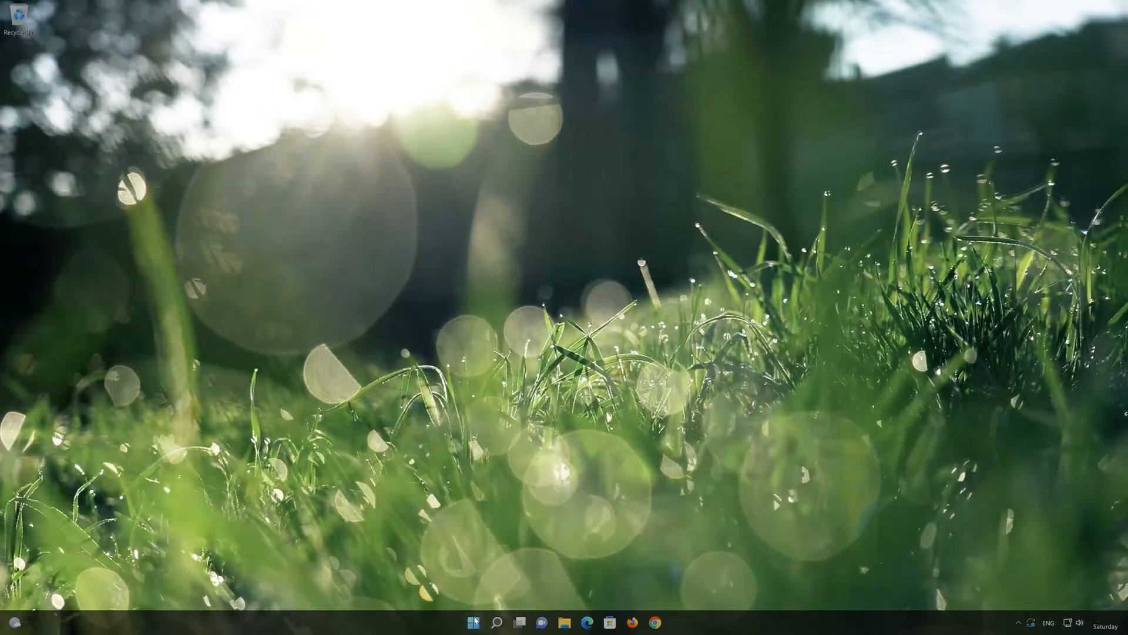
# Launch the Settings app from the Start menu's pinned apps.
pyautogui.click(473, 622)
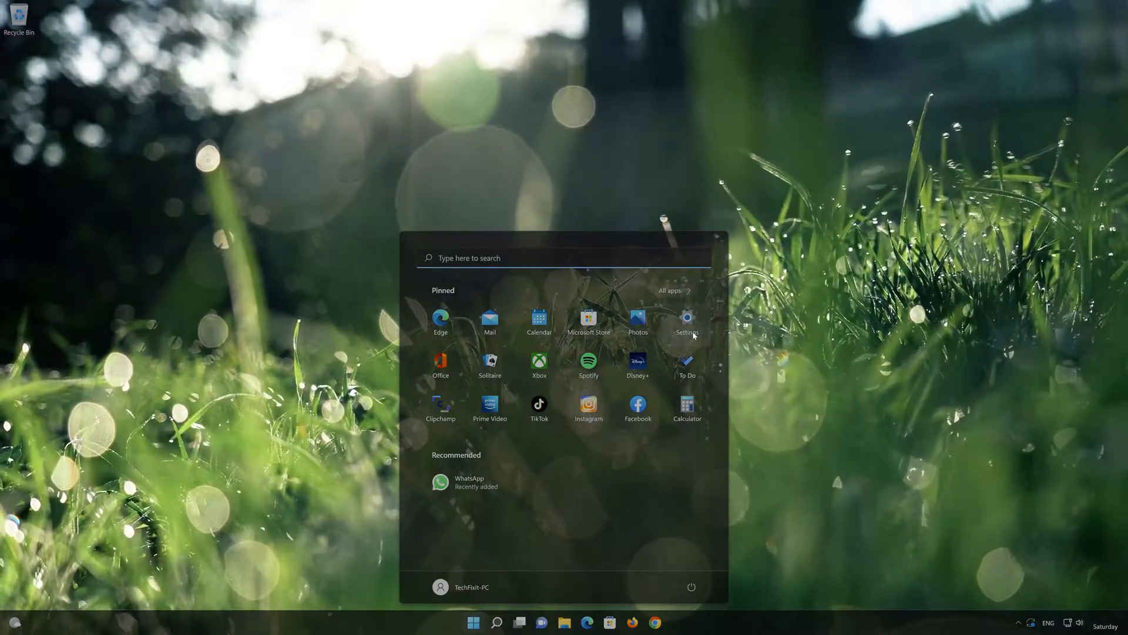
pyautogui.click(686, 320)
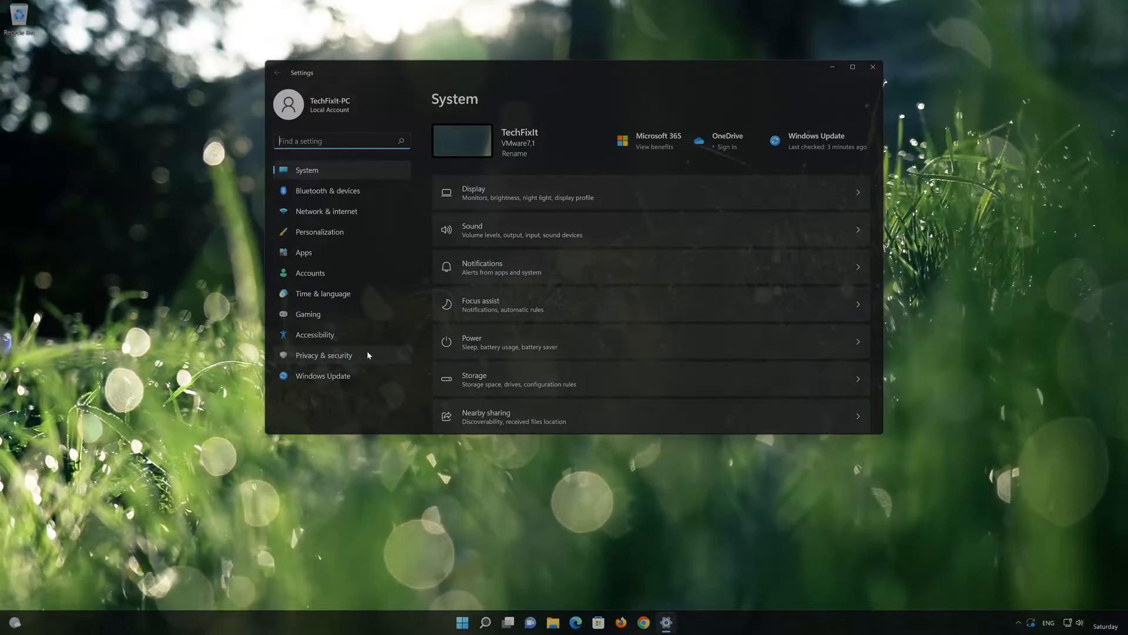
# Go to Privacy & security and open the Microphone page under App permissions.
pyautogui.click(323, 355)
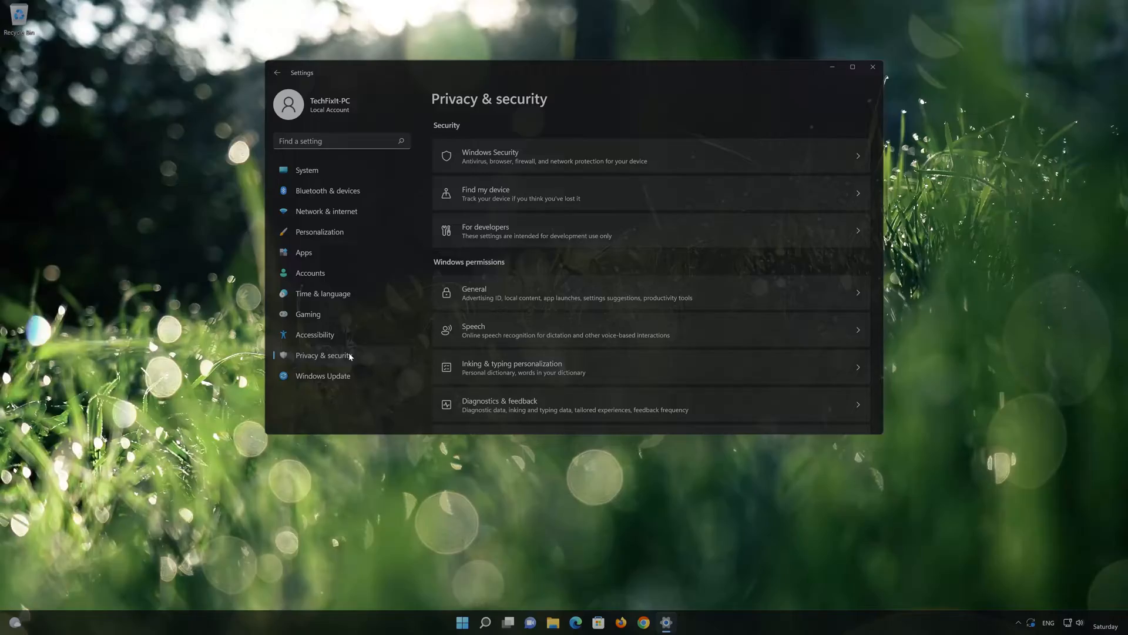
pyautogui.scroll(-3)
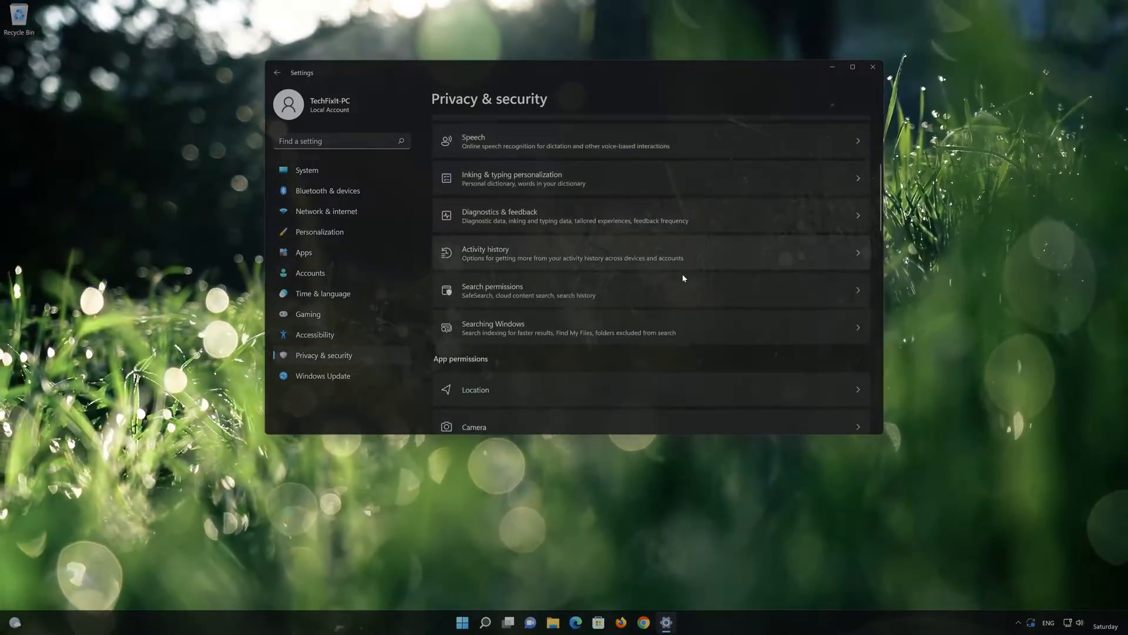
pyautogui.scroll(-3)
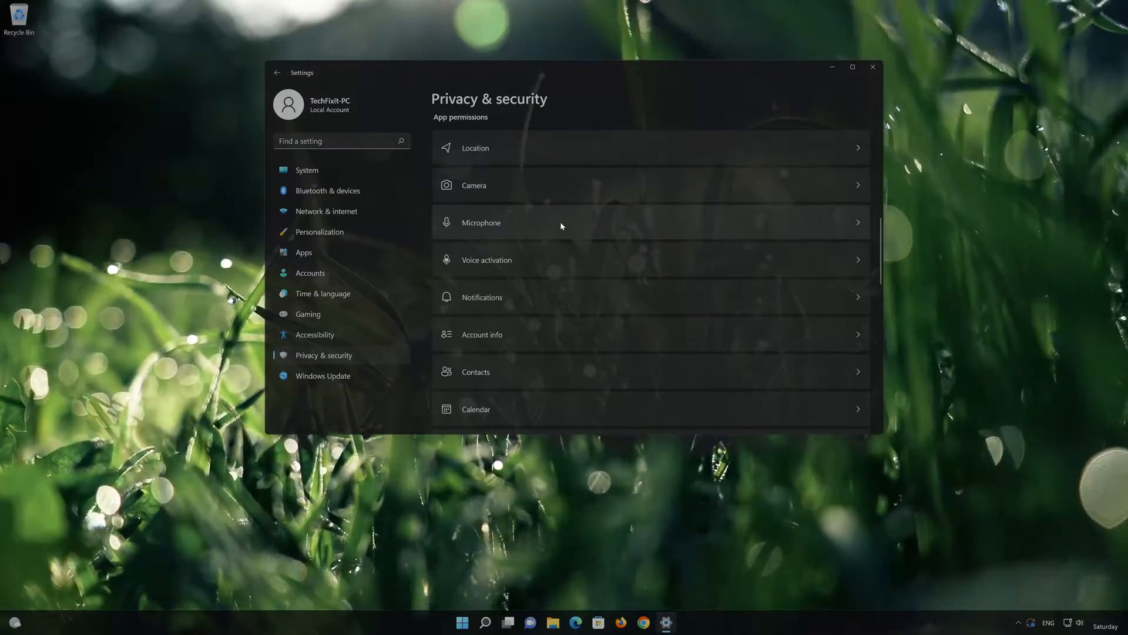
pyautogui.click(481, 222)
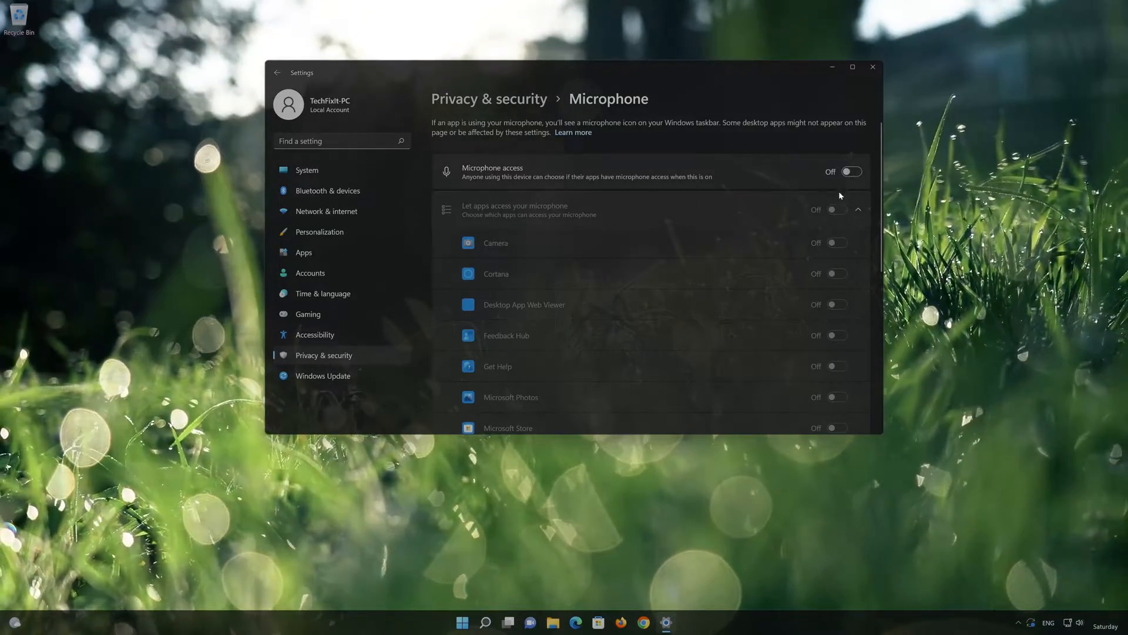
# Switch Microphone access On, then turn on WhatsApp's microphone toggle in the app list.
pyautogui.click(852, 171)
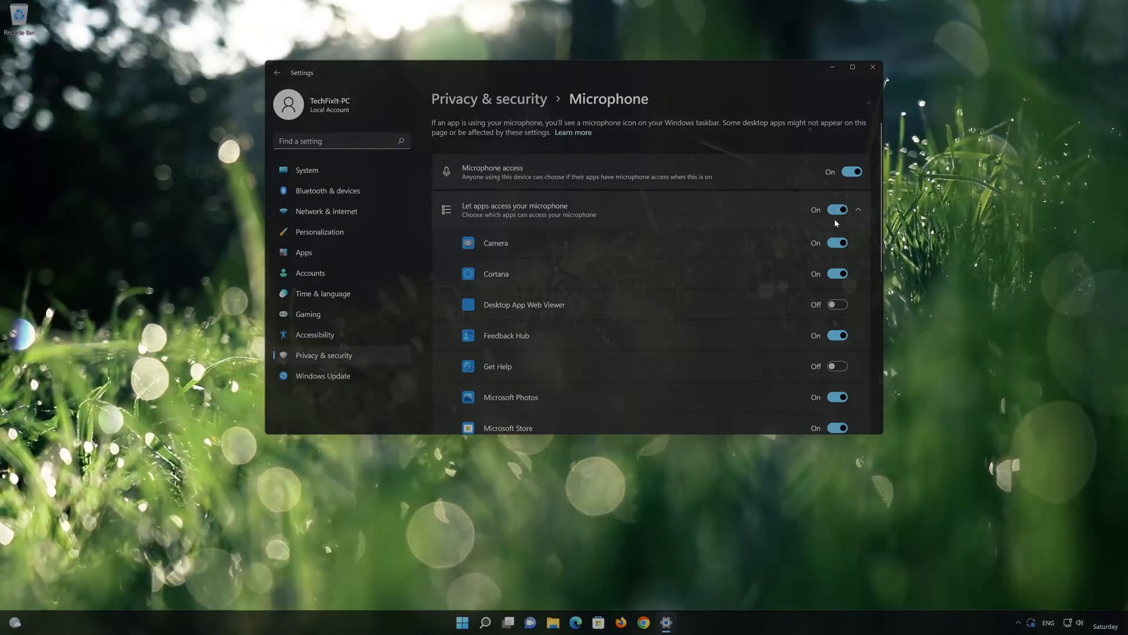
pyautogui.scroll(-3)
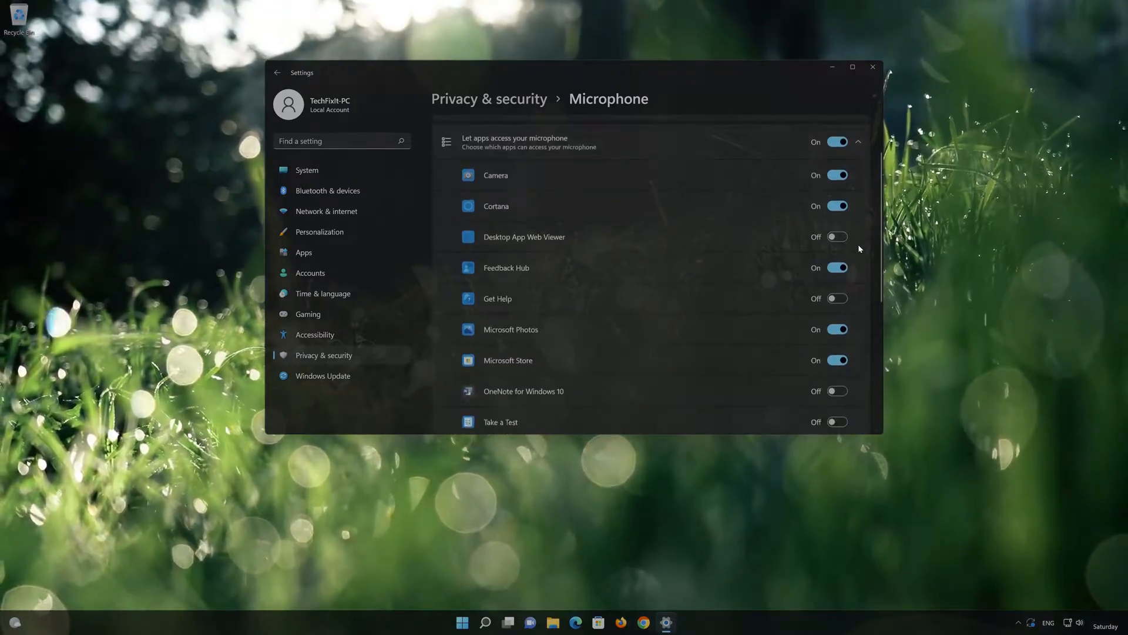
pyautogui.scroll(-3)
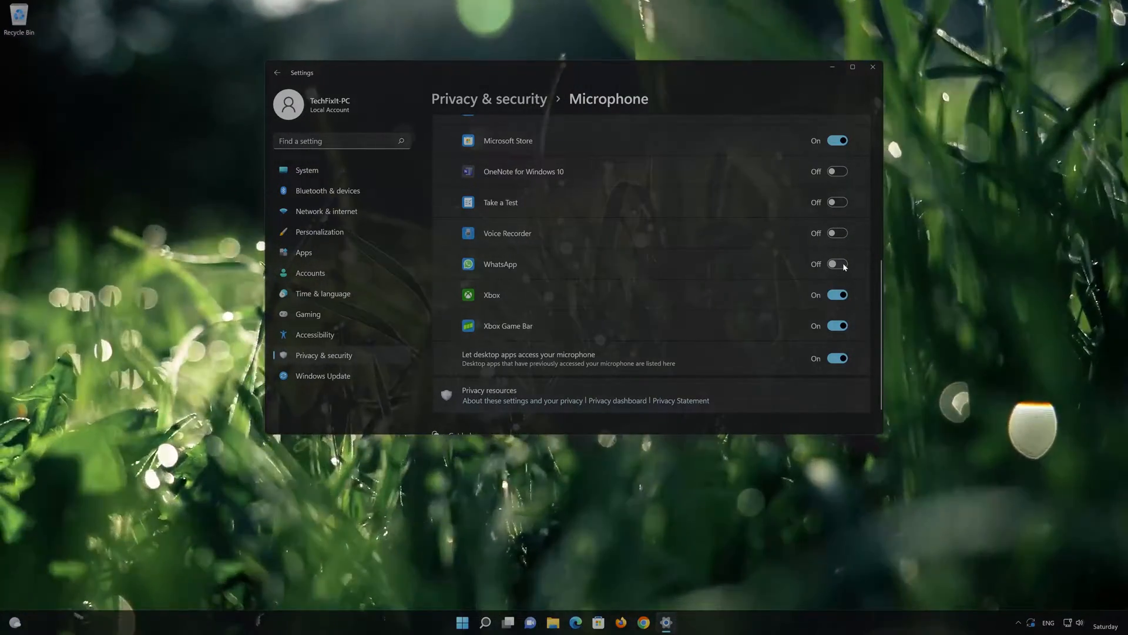
pyautogui.click(837, 264)
pyautogui.write('device manager')
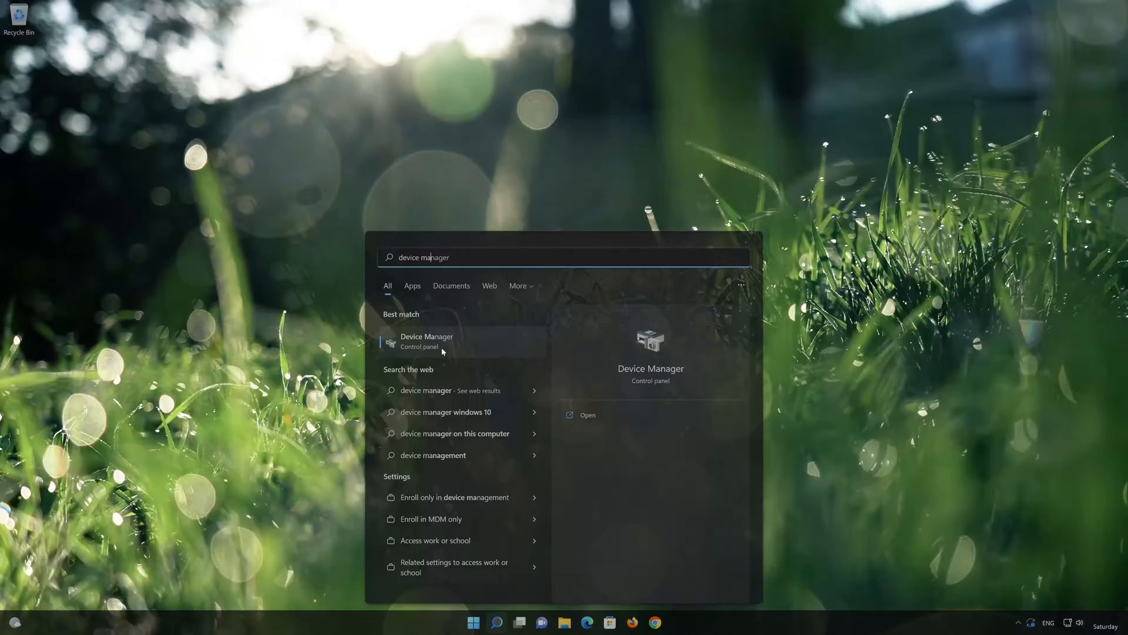
# Launch Device Manager, expand Audio inputs and outputs, and select the Microphone.
pyautogui.click(426, 341)
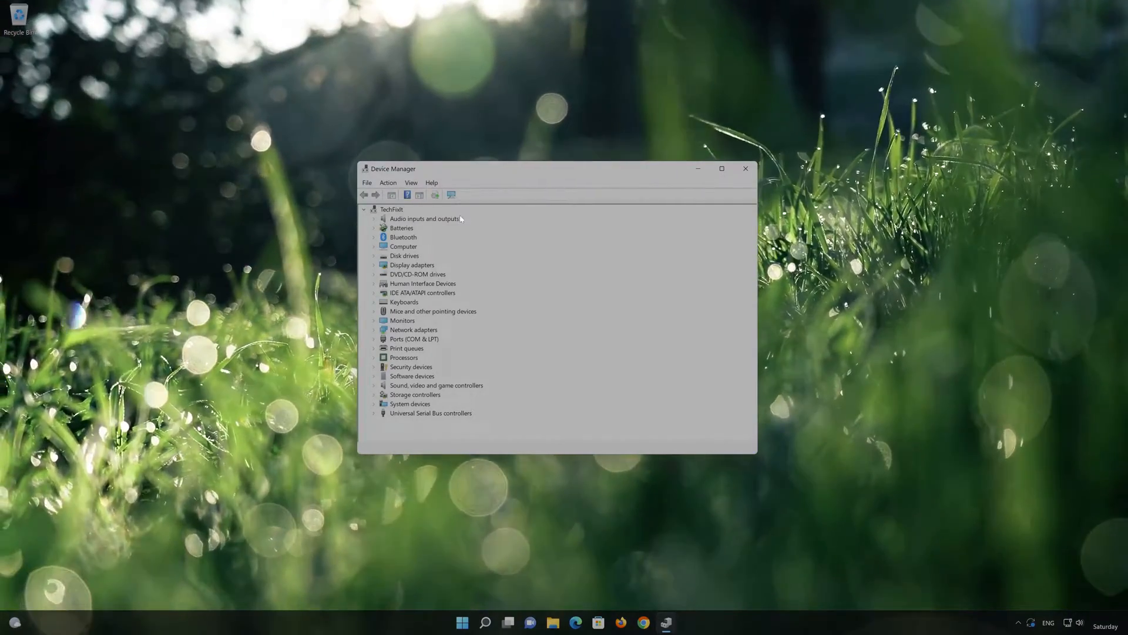
pyautogui.click(374, 218)
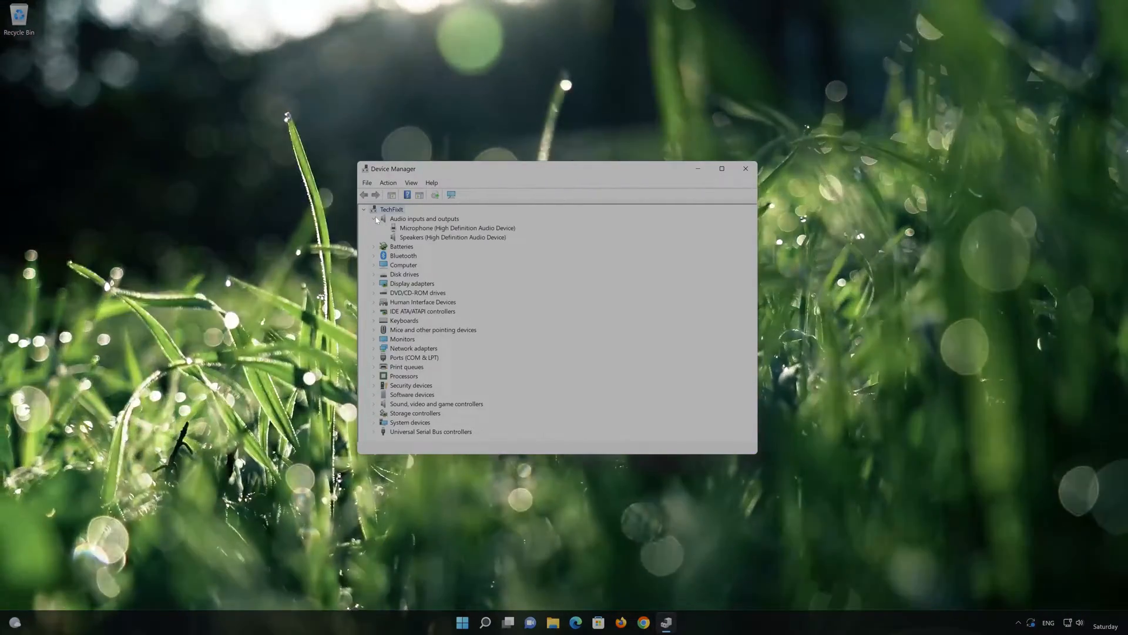
pyautogui.click(458, 228)
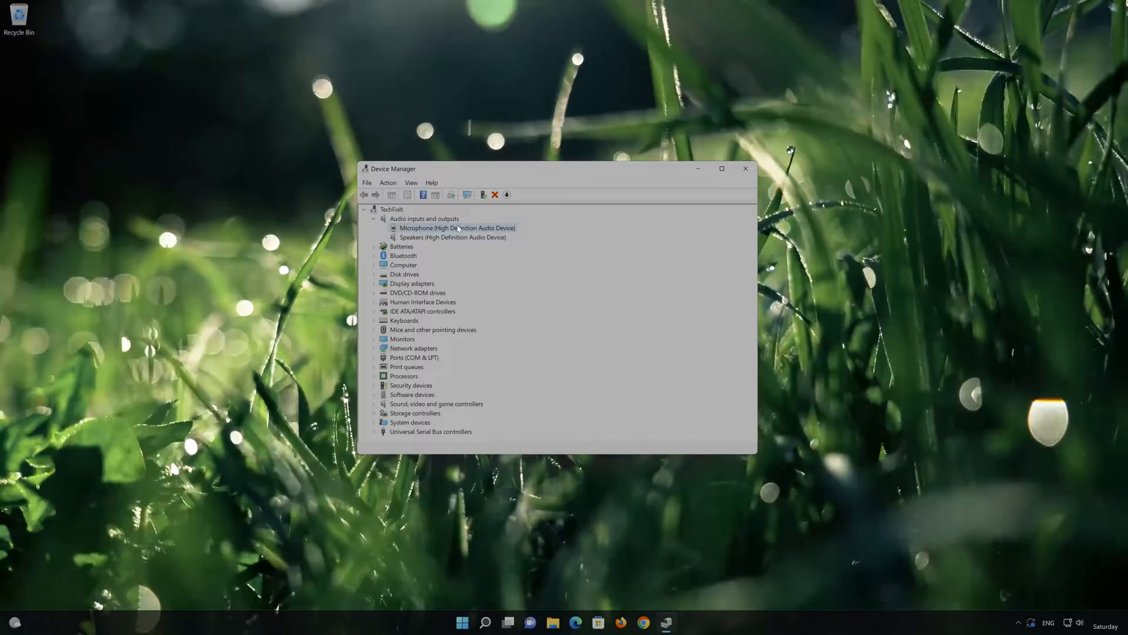
# Disable the High Definition Audio microphone from its Driver tab, confirm, then re-enable it.
pyautogui.rightClick(458, 227)
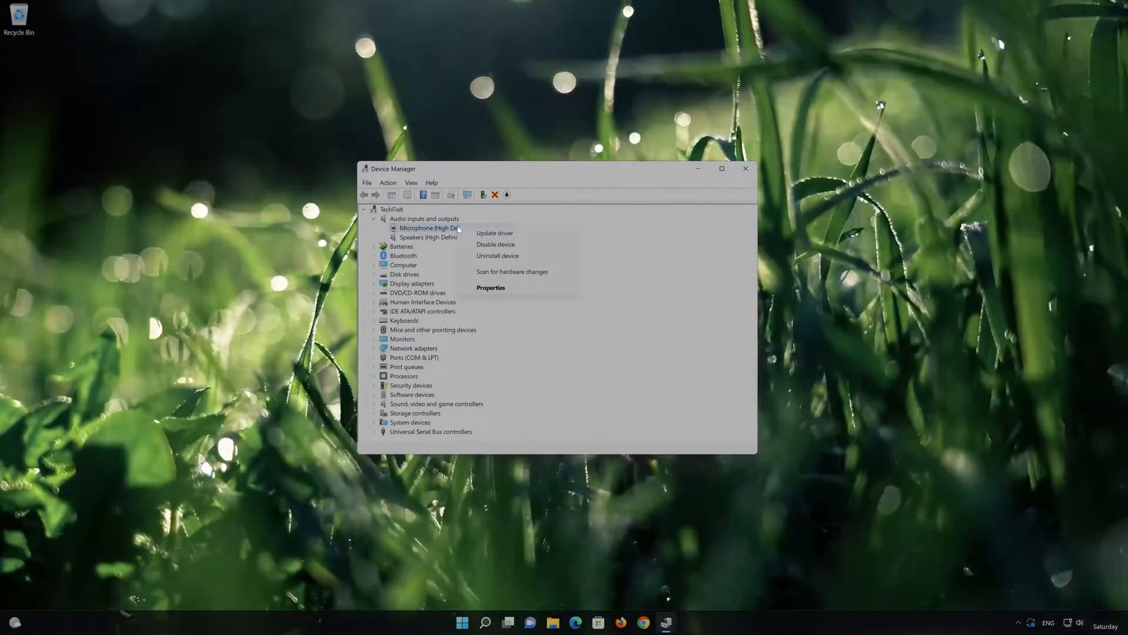
pyautogui.moveTo(491, 288)
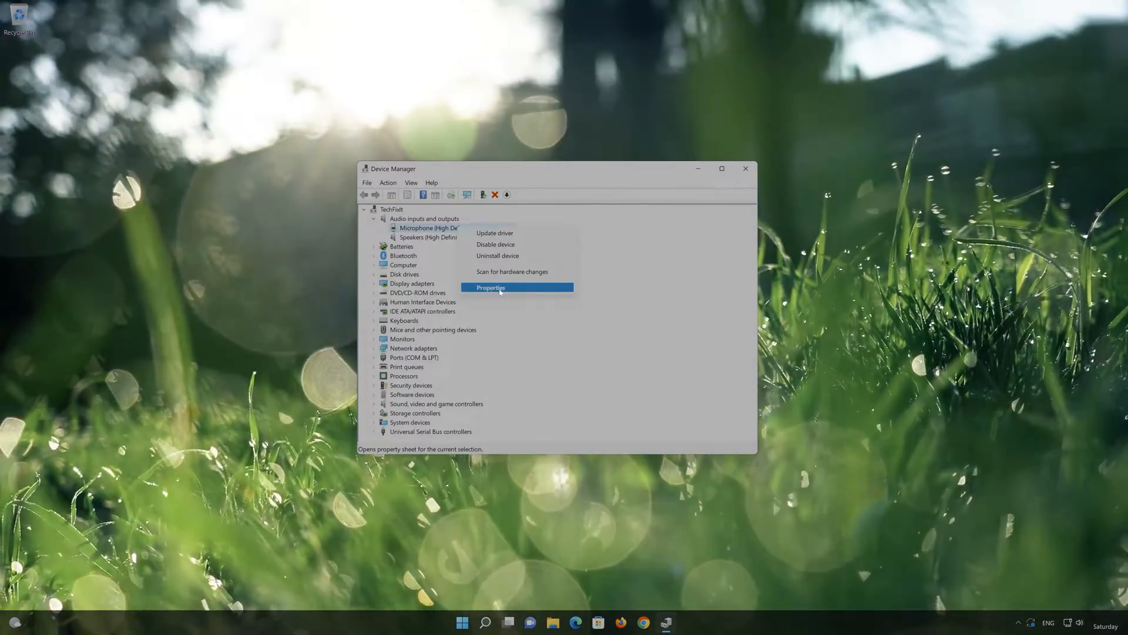
pyautogui.click(490, 287)
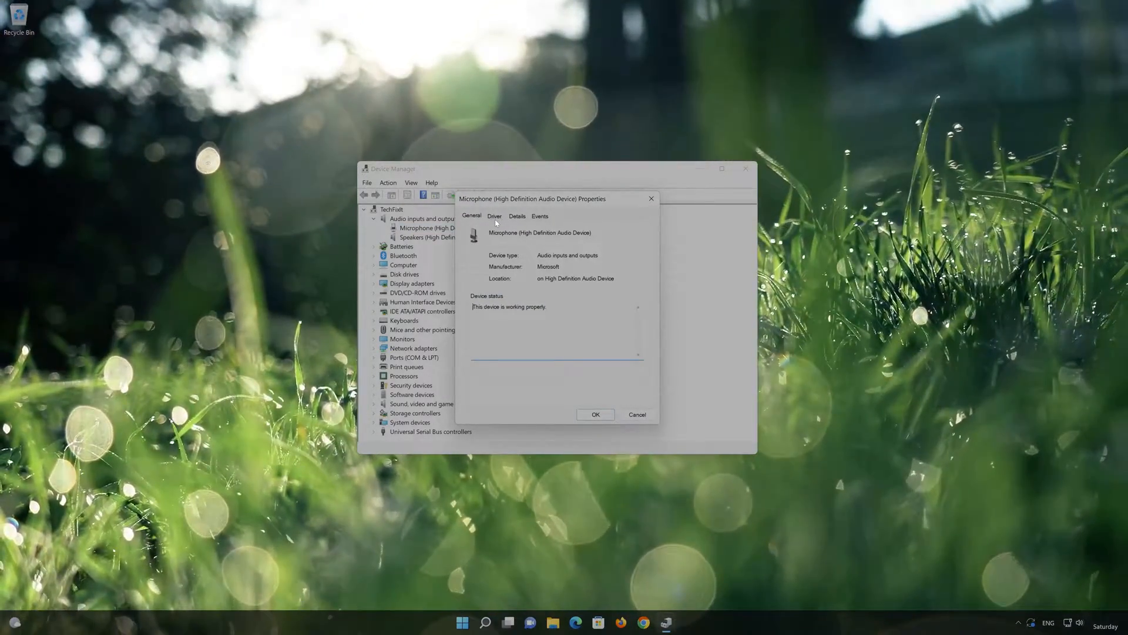
pyautogui.click(494, 215)
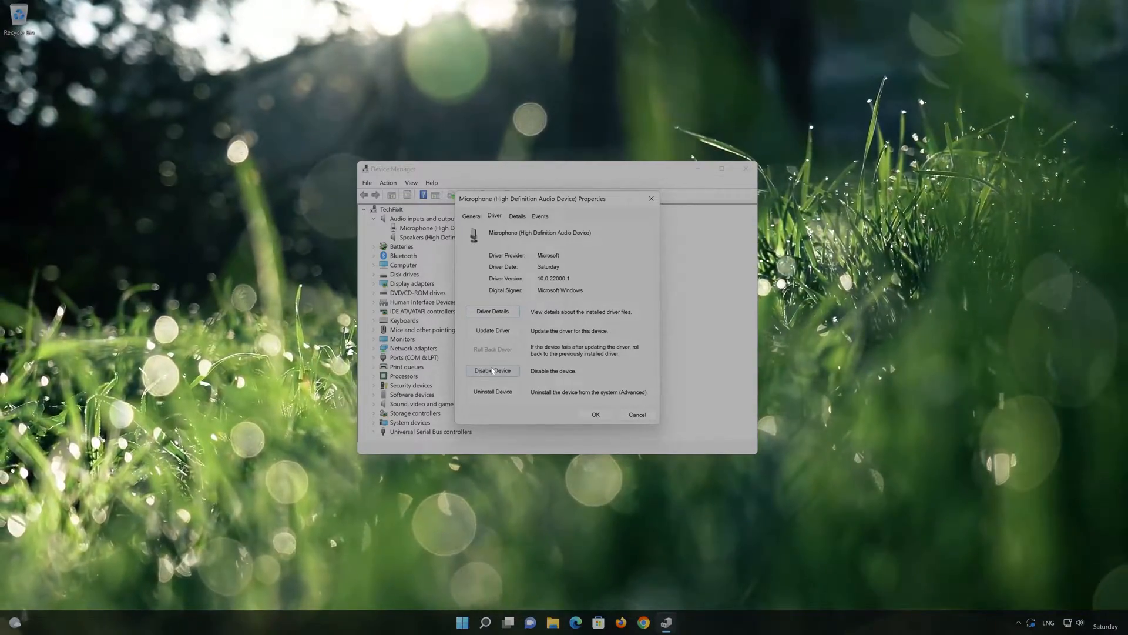
pyautogui.click(493, 370)
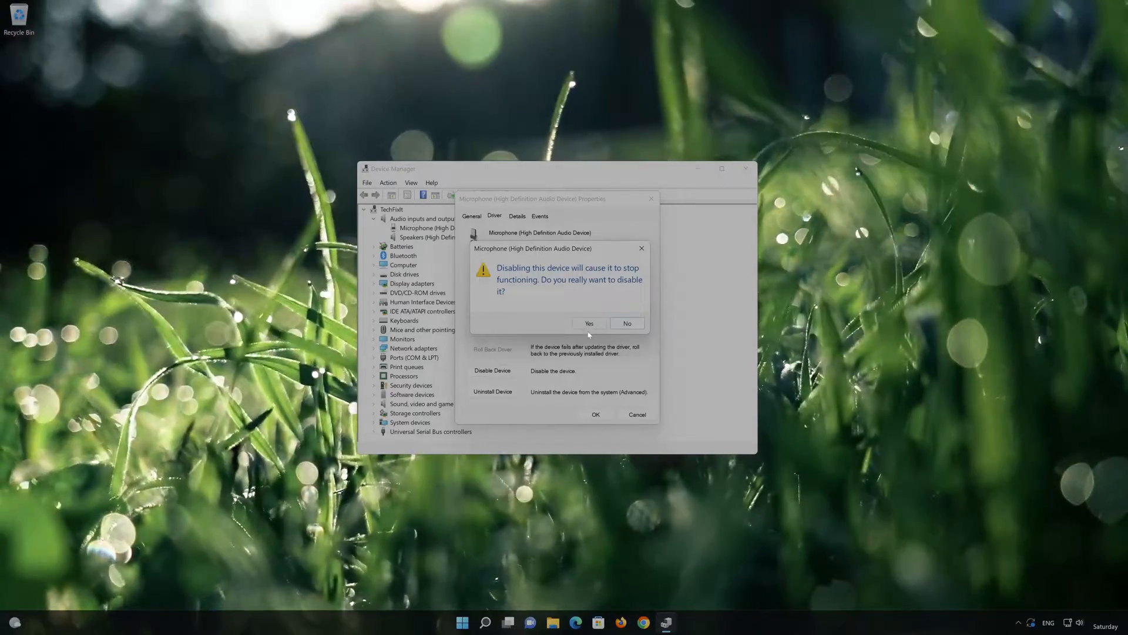
pyautogui.click(589, 323)
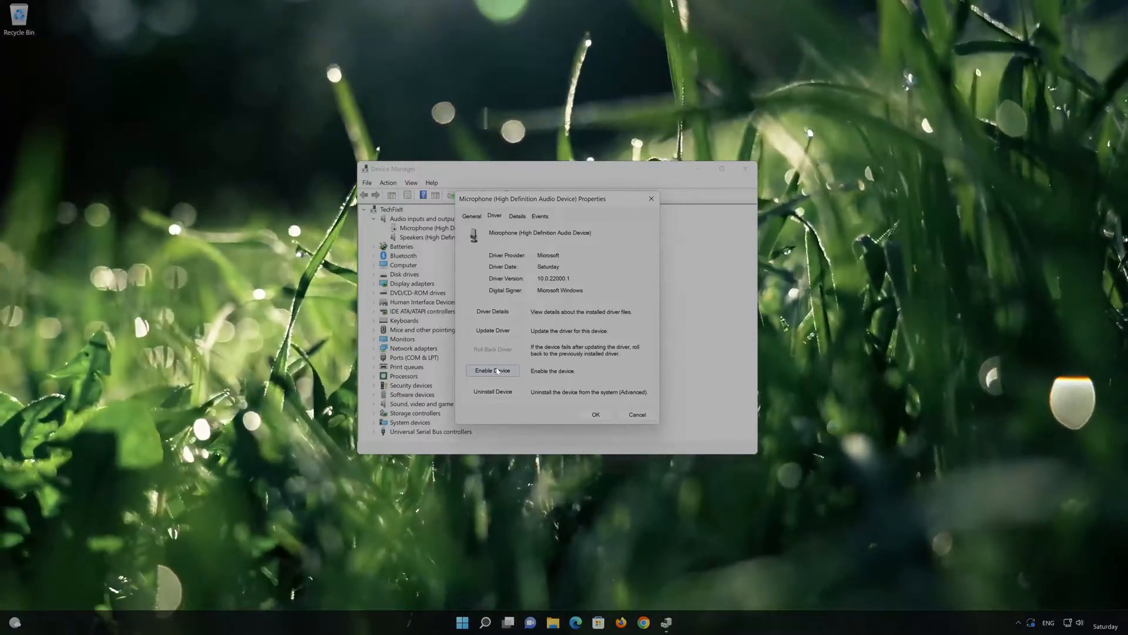
pyautogui.click(494, 371)
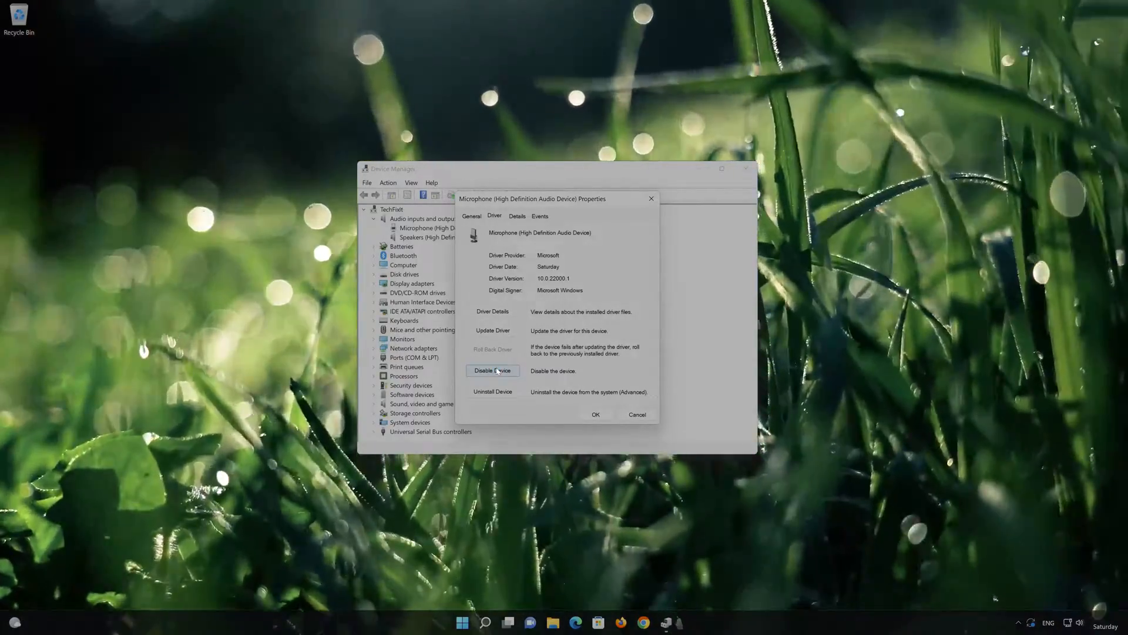
pyautogui.click(474, 622)
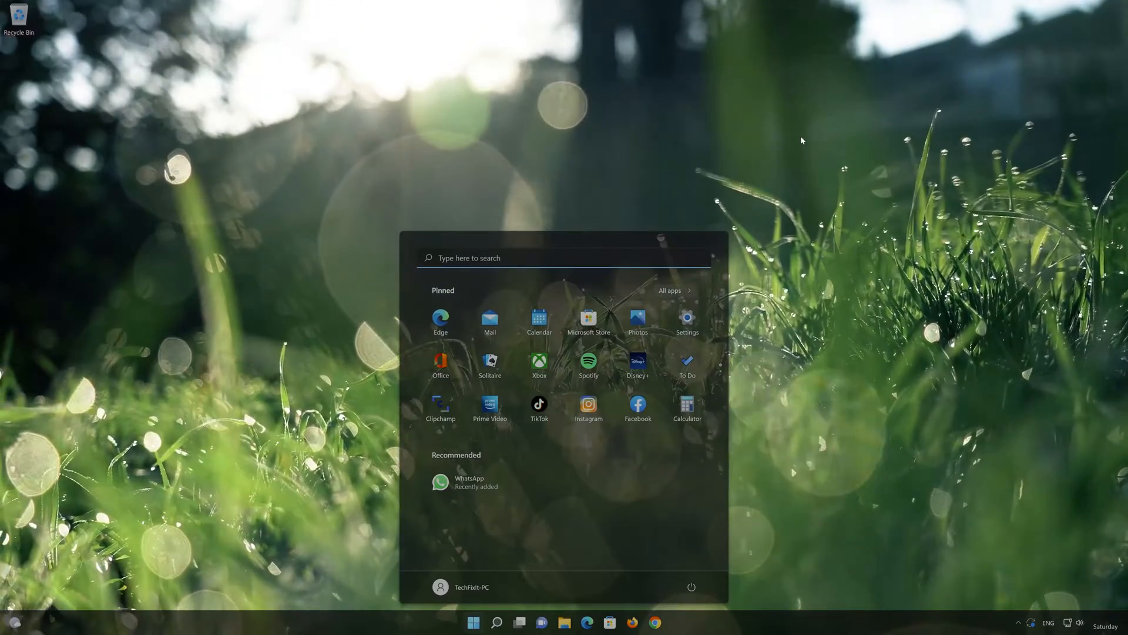
# Search 'device manager' to relaunch Device Manager and centre its window.
pyautogui.write('device Manager')
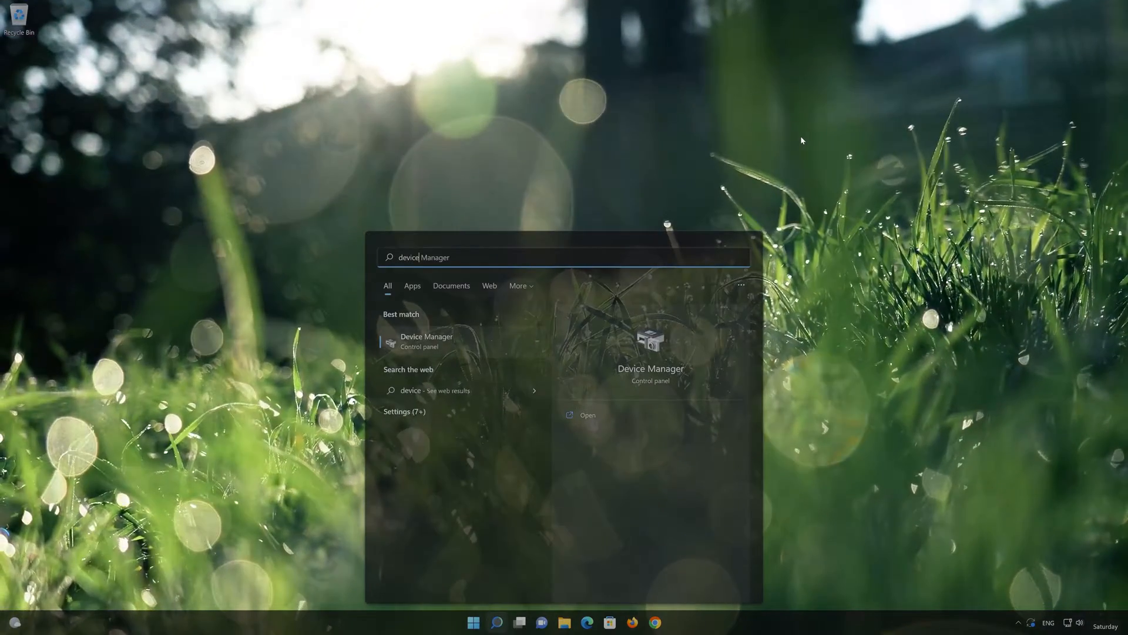
pyautogui.write('device manager')
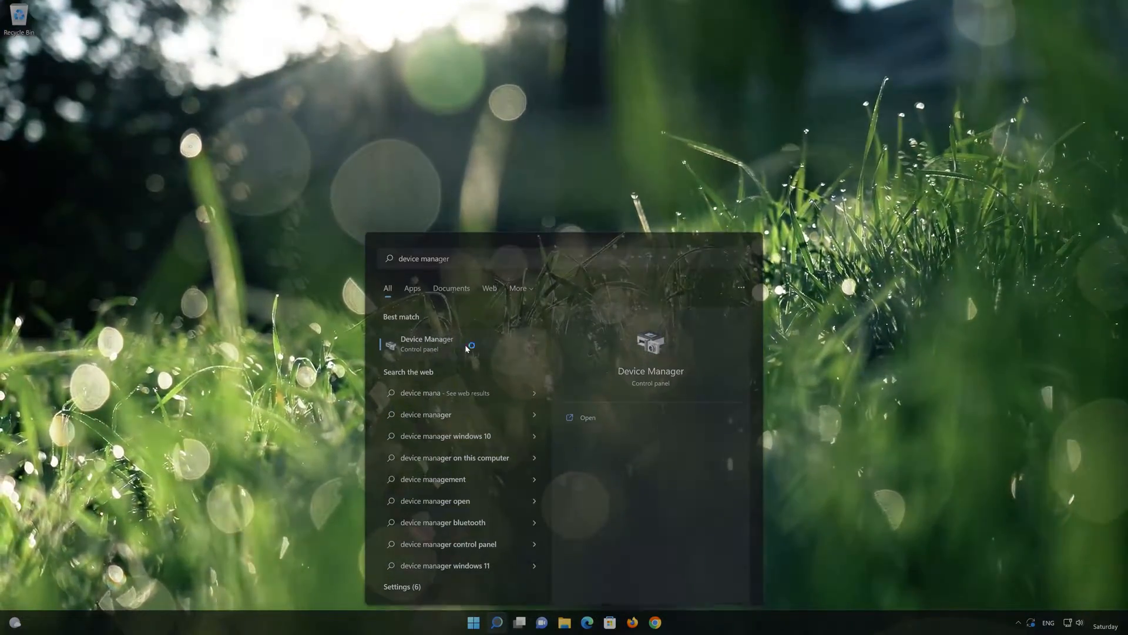
pyautogui.click(426, 344)
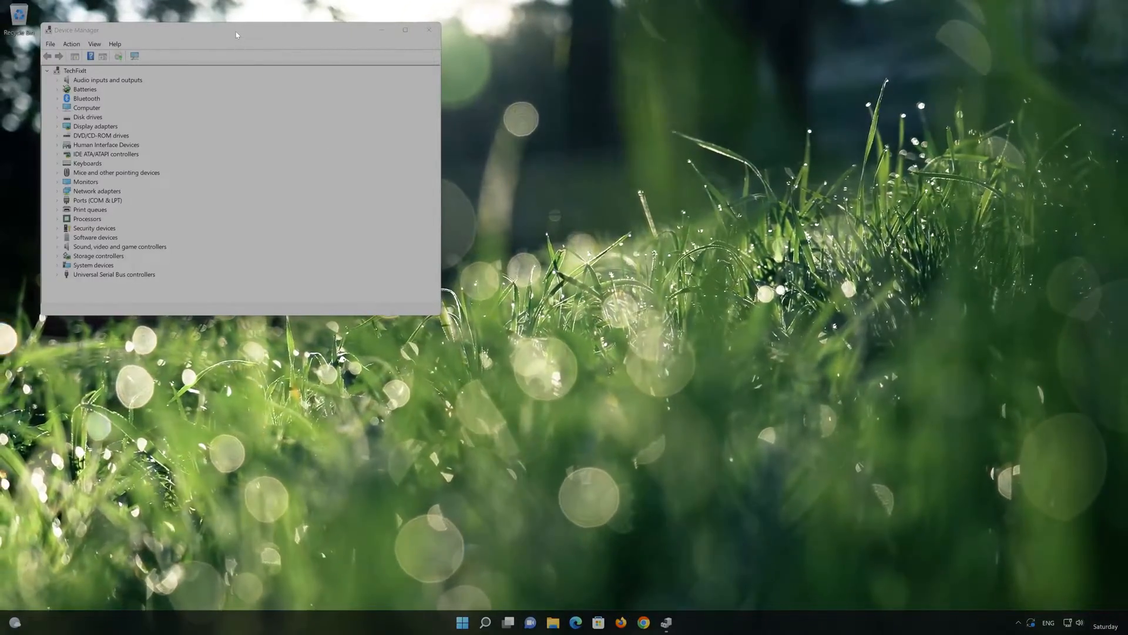
pyautogui.moveTo(236, 29); pyautogui.dragTo(443, 135)
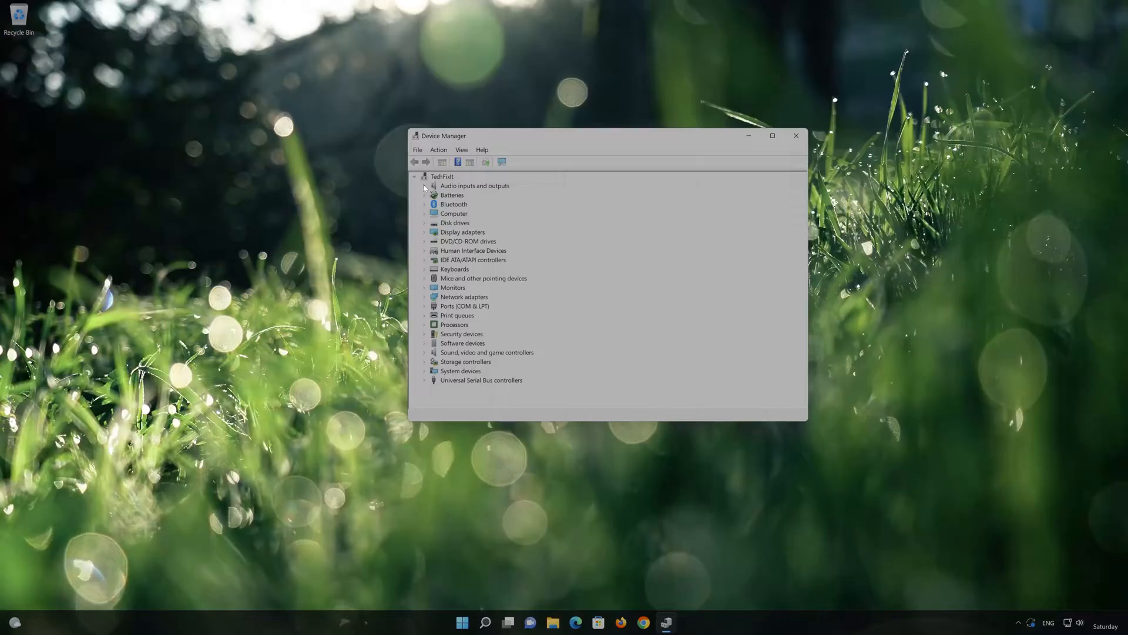
# Uninstall the High Definition Audio microphone through Properties > Driver > Uninstall Device, confirming.
pyautogui.click(425, 186)
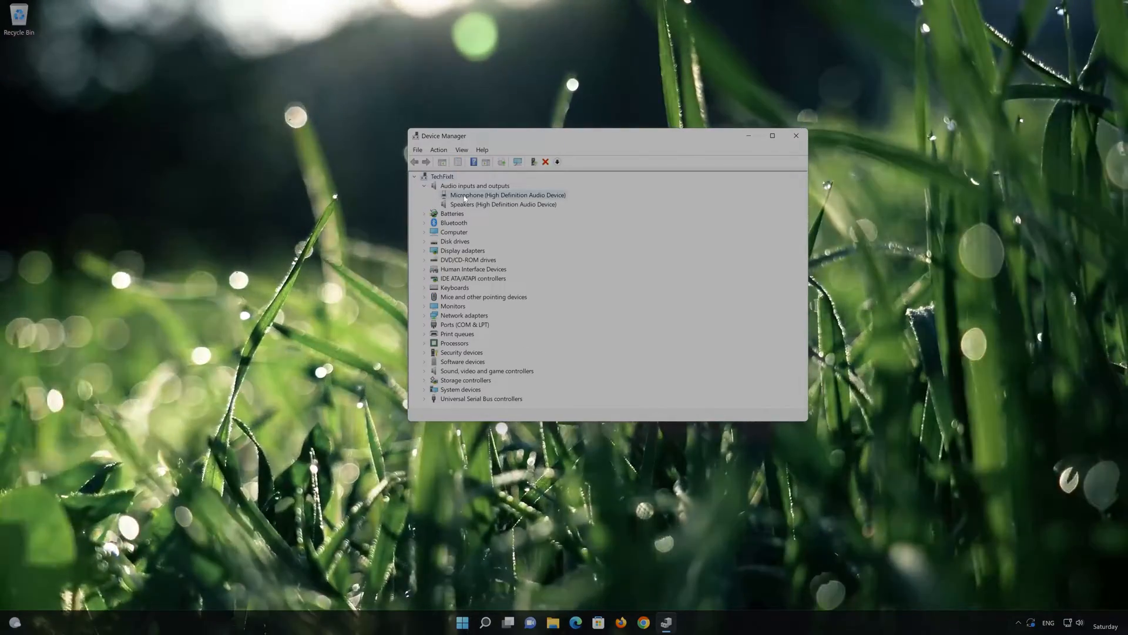
pyautogui.rightClick(507, 195)
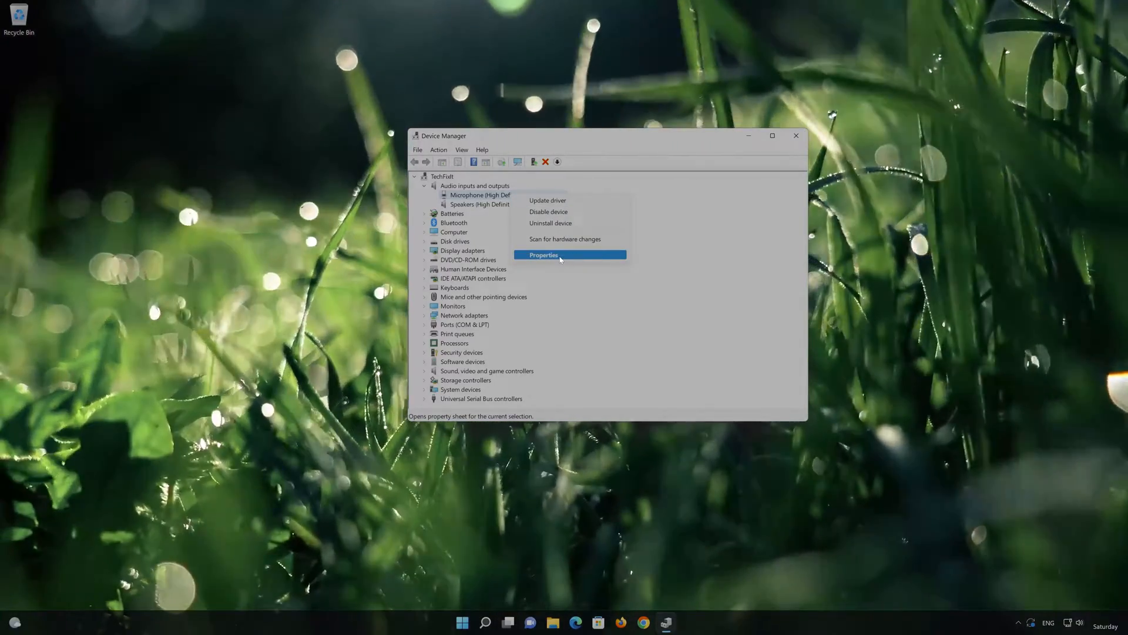
pyautogui.click(543, 254)
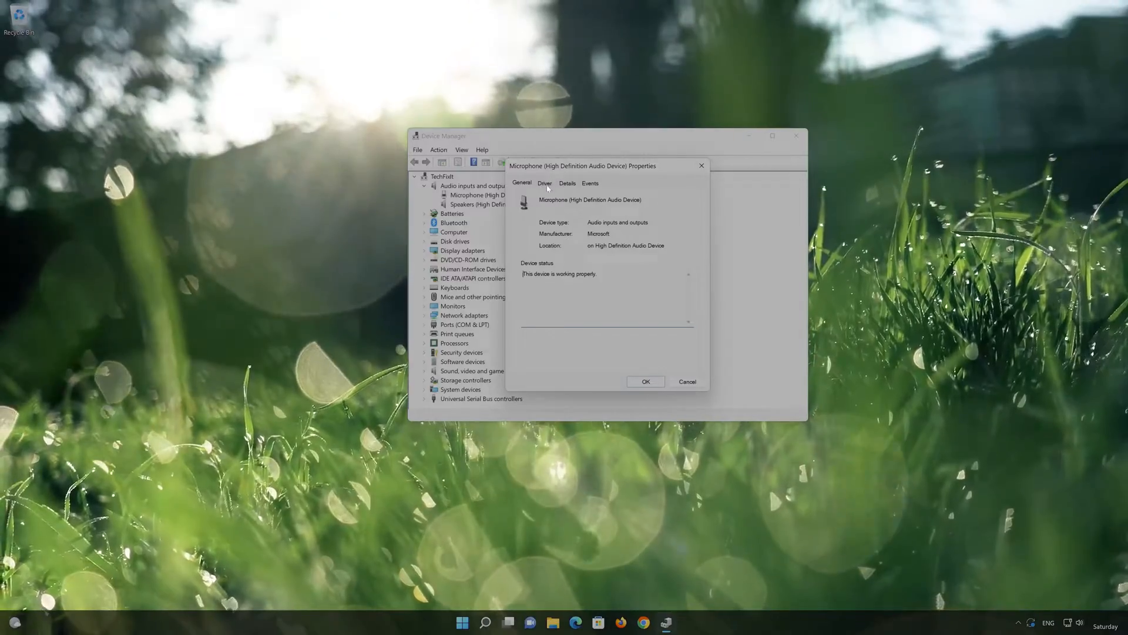
pyautogui.click(545, 183)
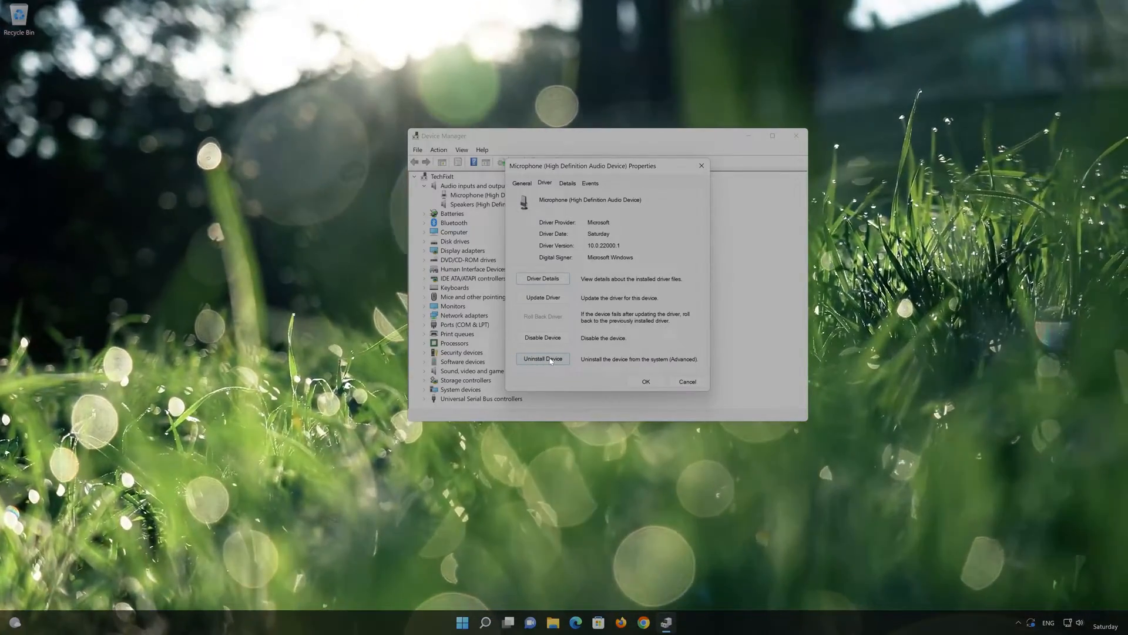
pyautogui.click(542, 358)
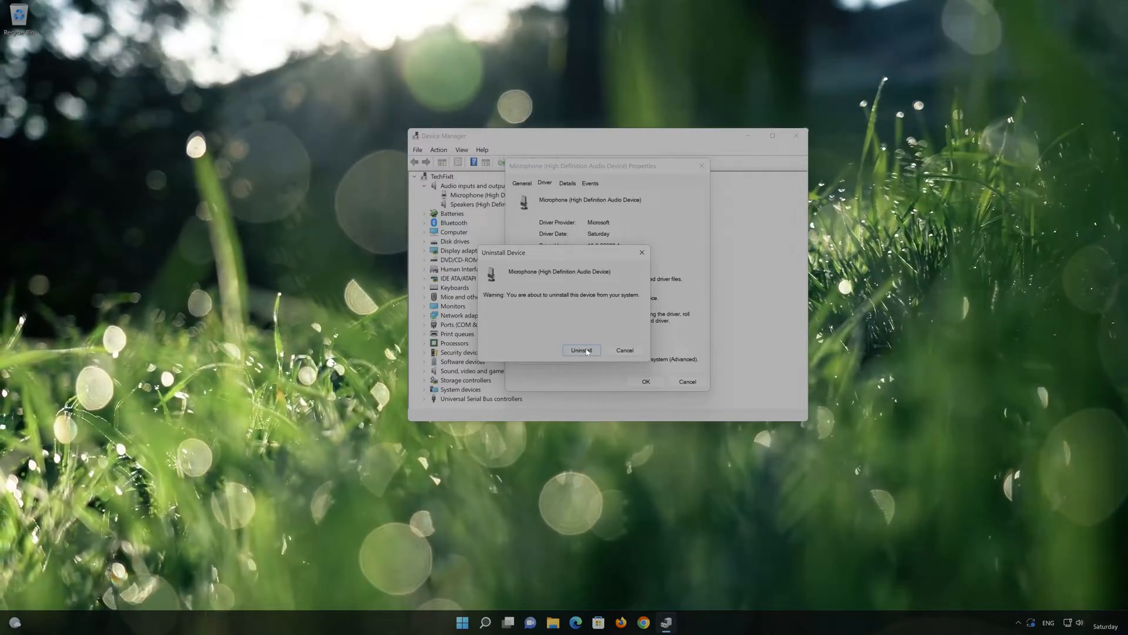
pyautogui.click(581, 349)
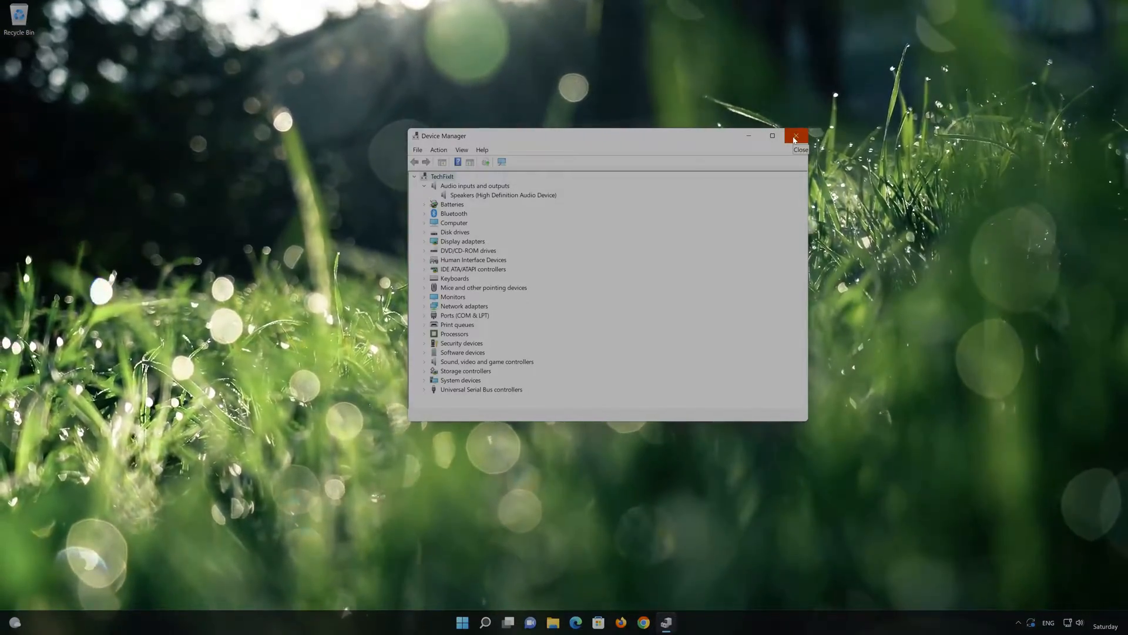
# Close Device Manager and restart the PC from the Start menu.
pyautogui.click(795, 136)
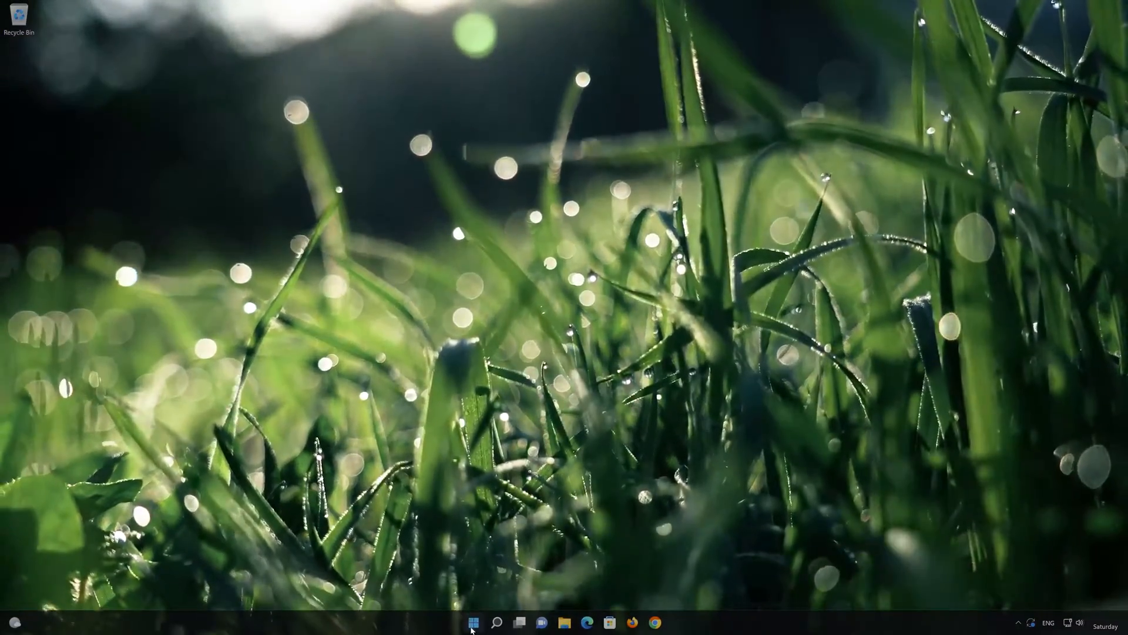
pyautogui.click(473, 622)
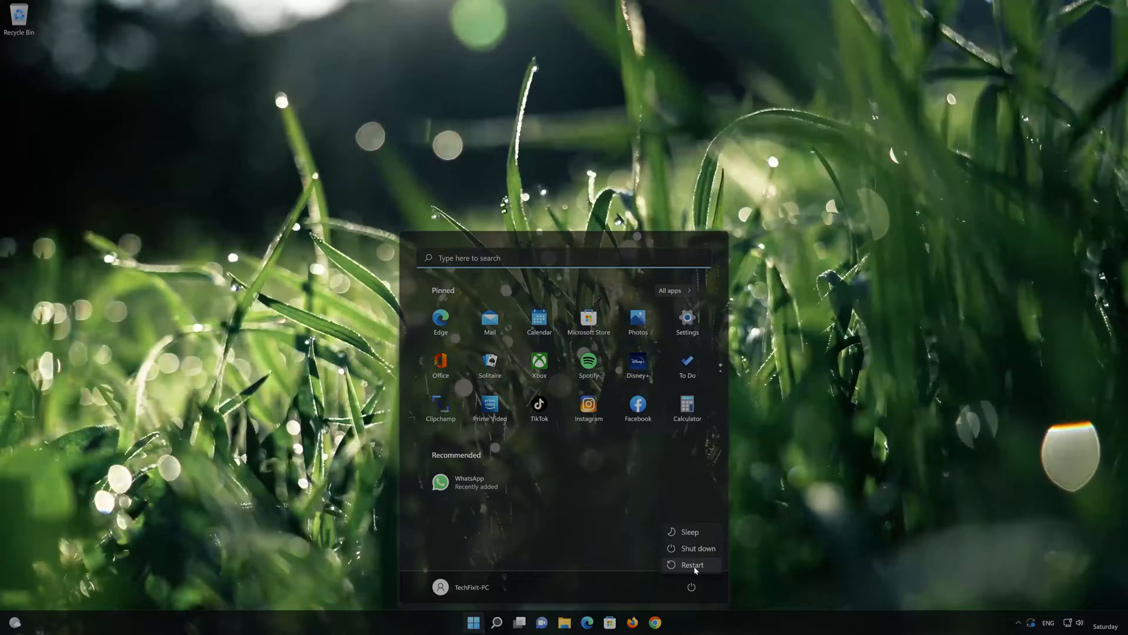
pyautogui.click(692, 564)
pyautogui.write('device Manager')
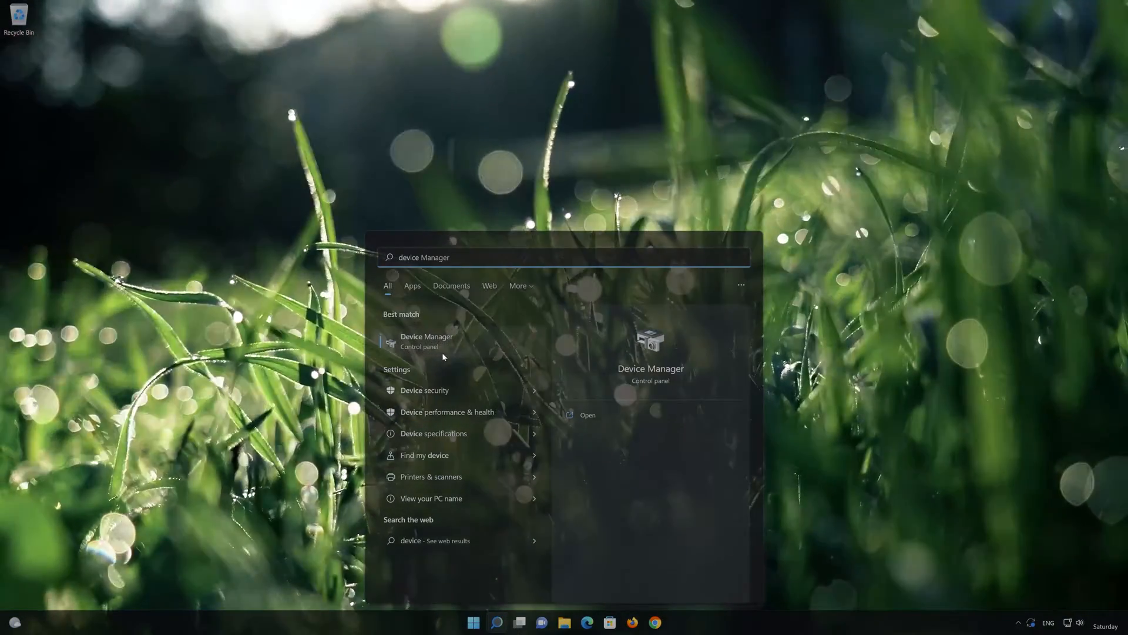
# Reopen Device Manager and show the restored microphone's Driver tab under Audio inputs and outputs.
pyautogui.click(426, 340)
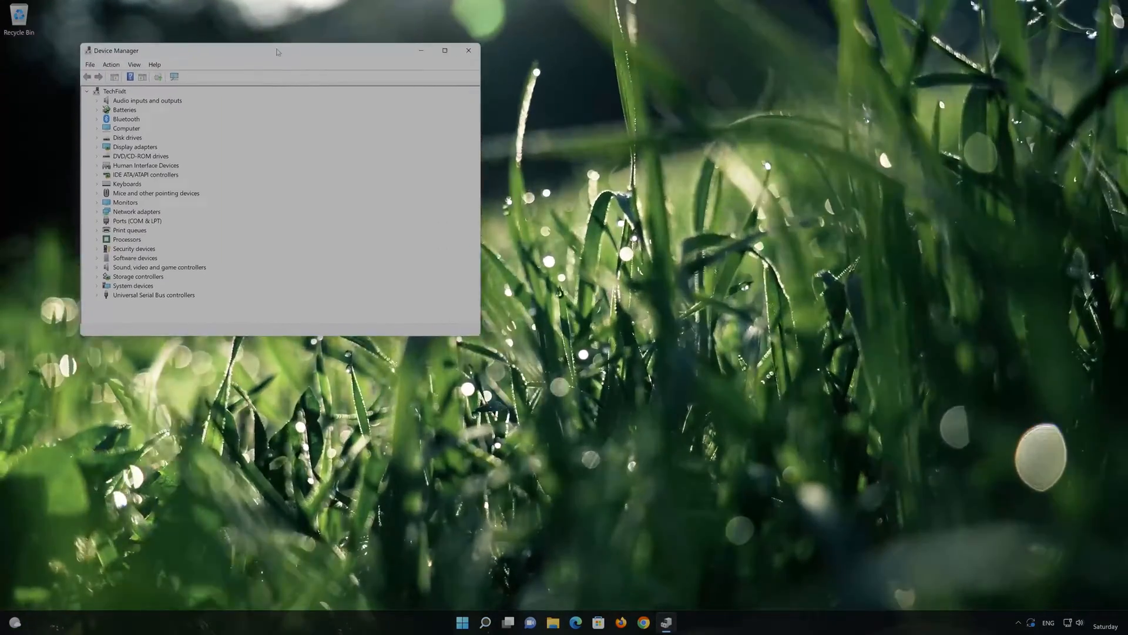
pyautogui.moveTo(277, 50); pyautogui.dragTo(568, 142)
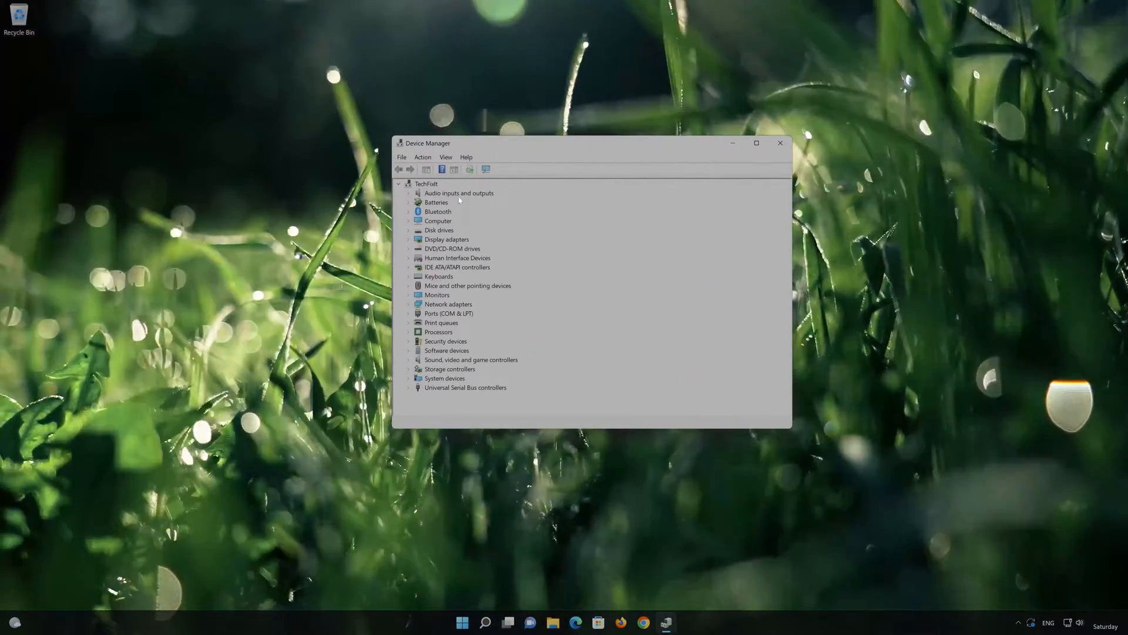
pyautogui.click(410, 193)
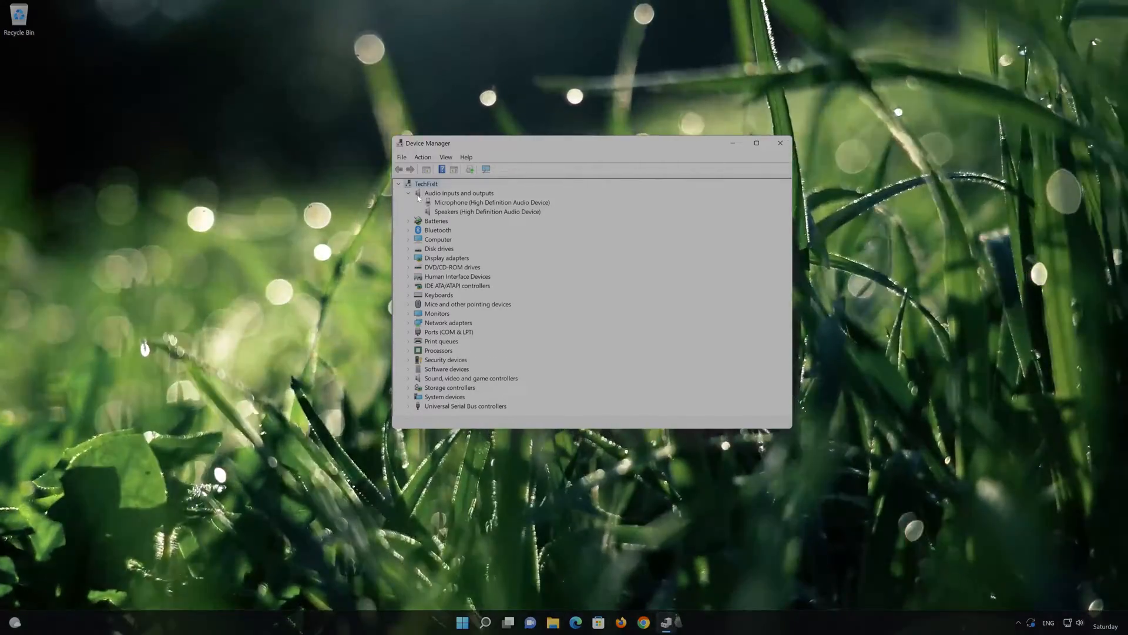
pyautogui.click(492, 203)
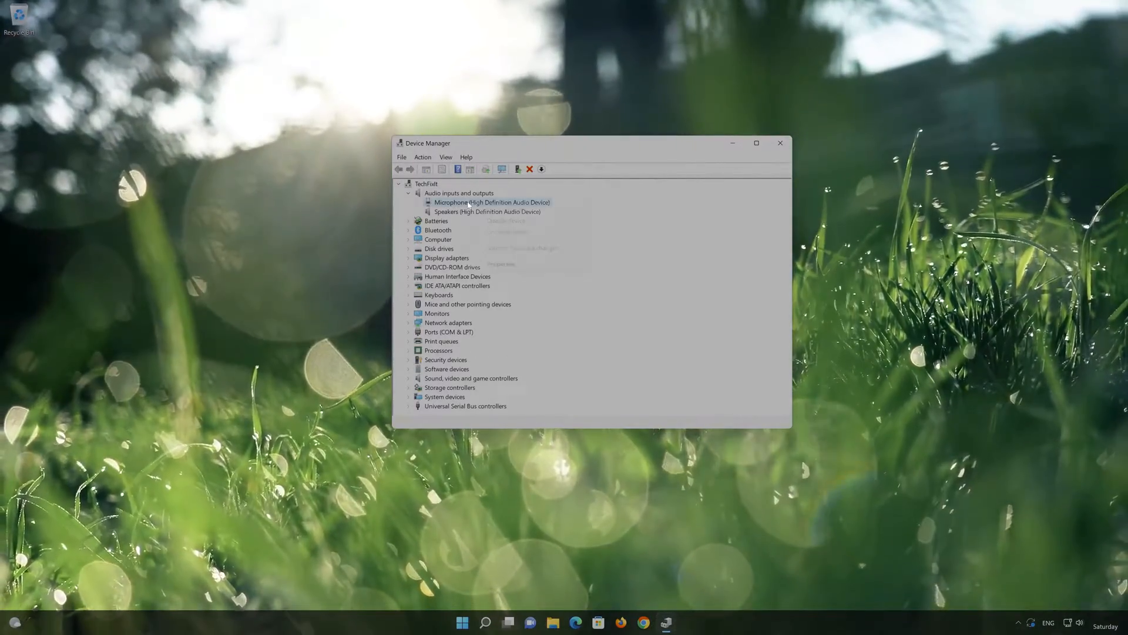
pyautogui.rightClick(492, 202)
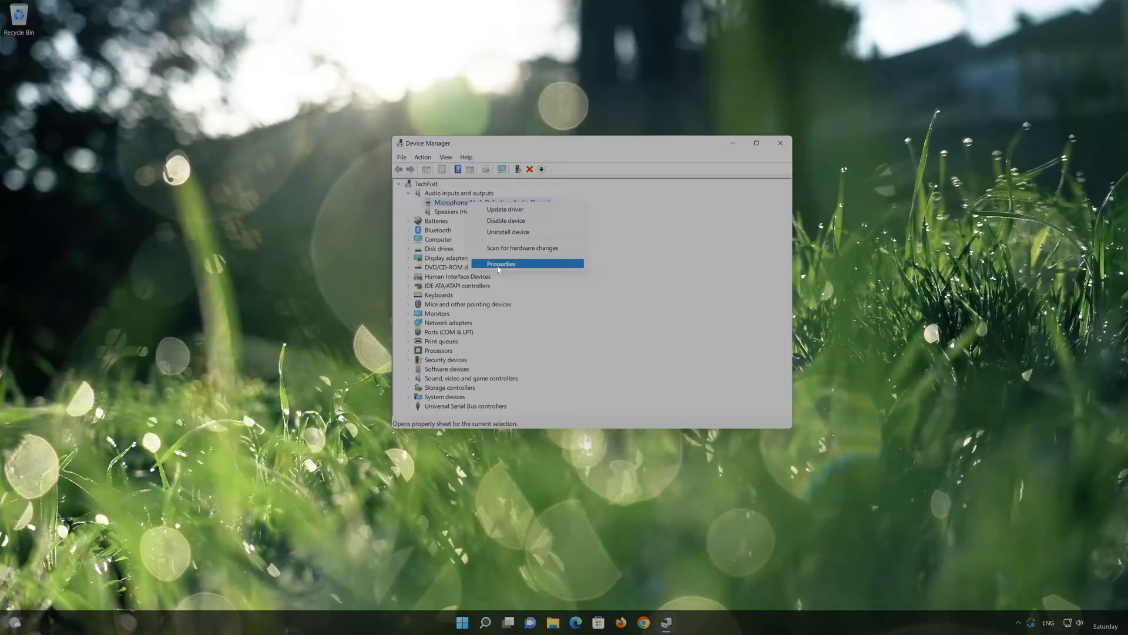
pyautogui.click(501, 263)
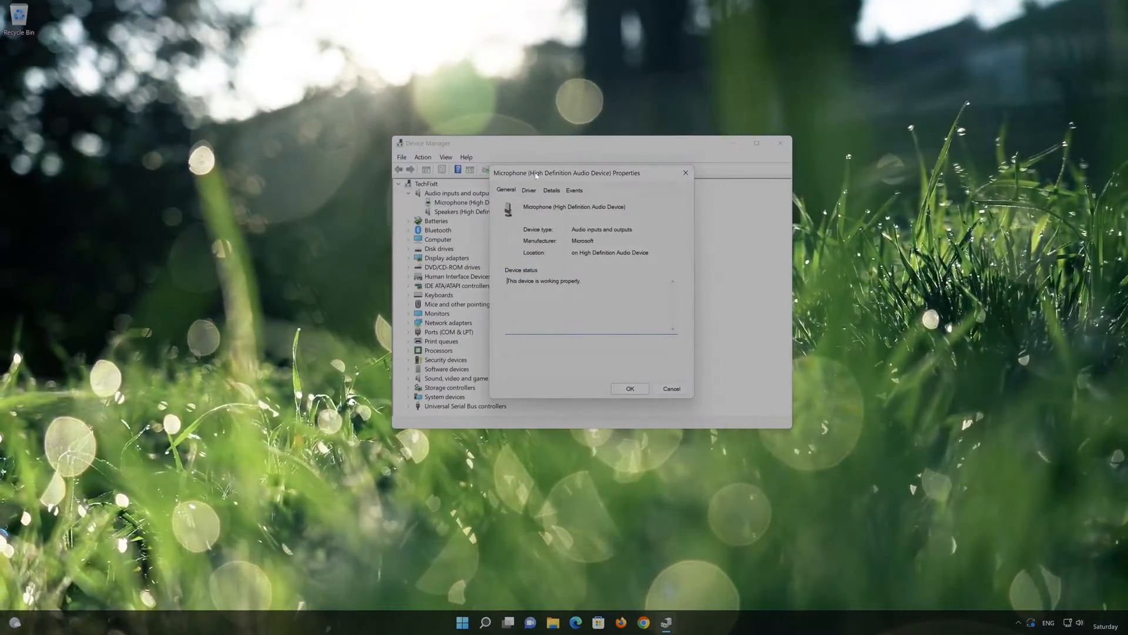
pyautogui.click(529, 190)
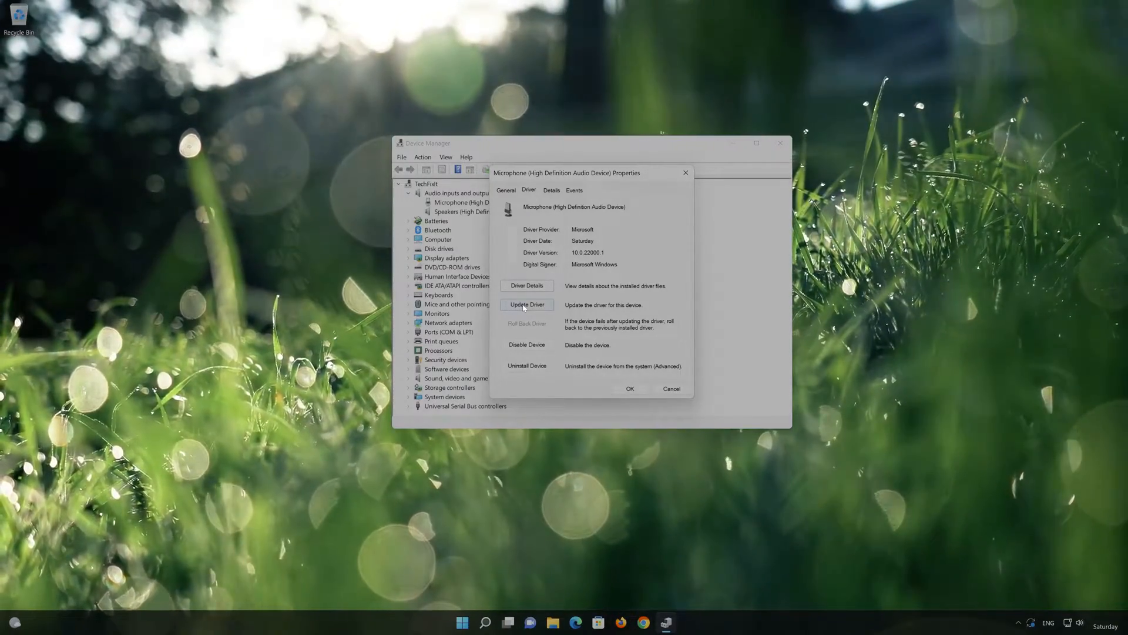
# Manually update the microphone driver to Generic software device, then close its properties.
pyautogui.click(526, 304)
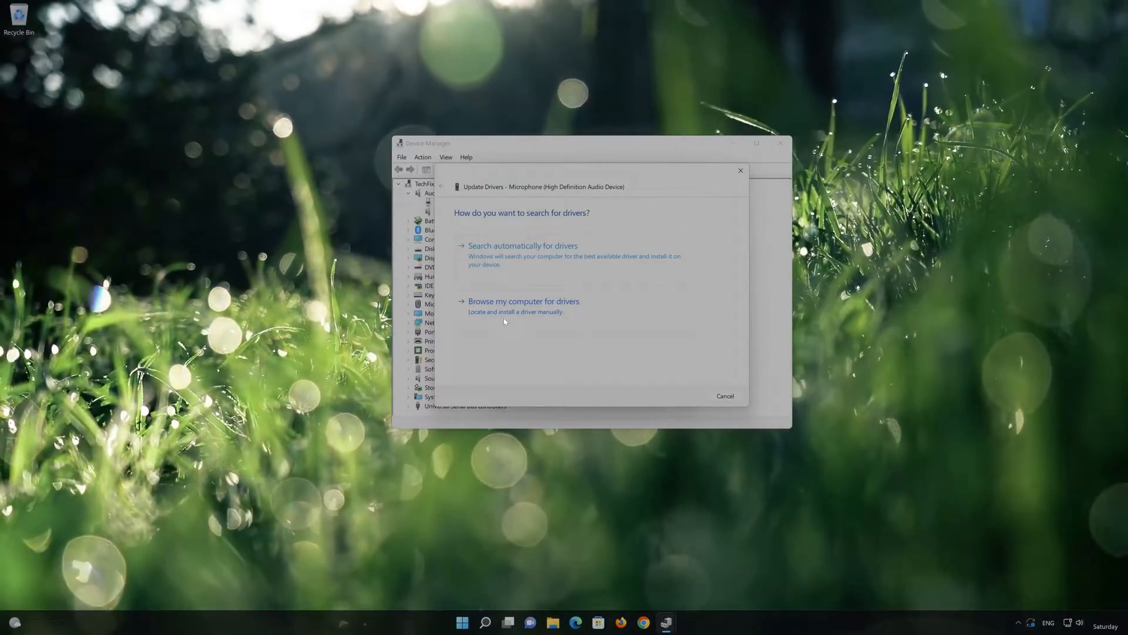
pyautogui.click(523, 301)
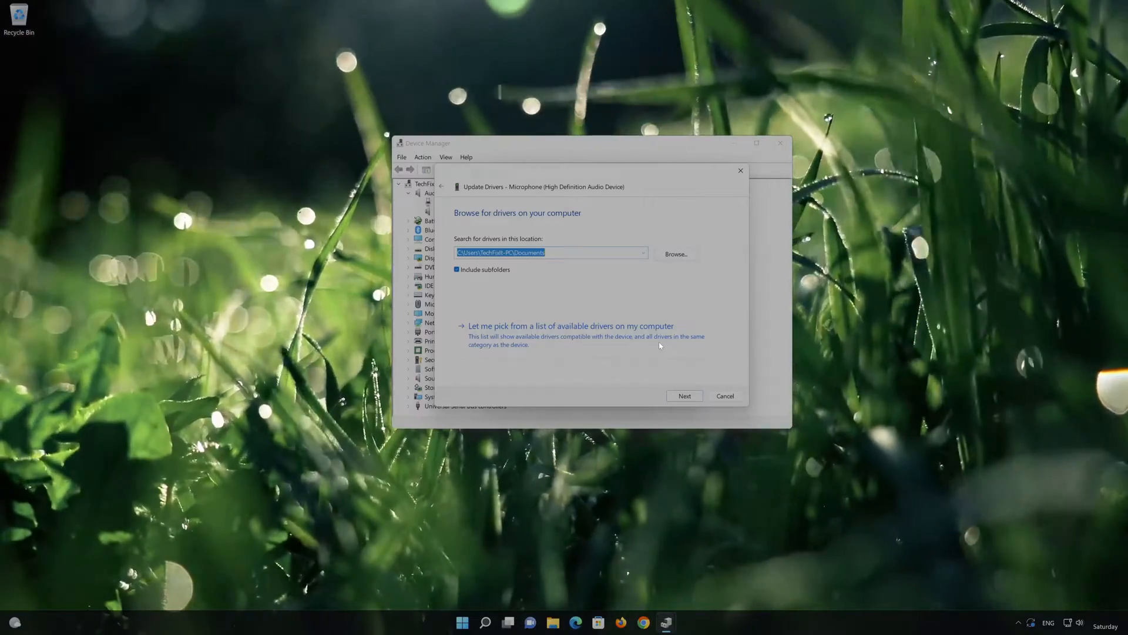
pyautogui.click(570, 327)
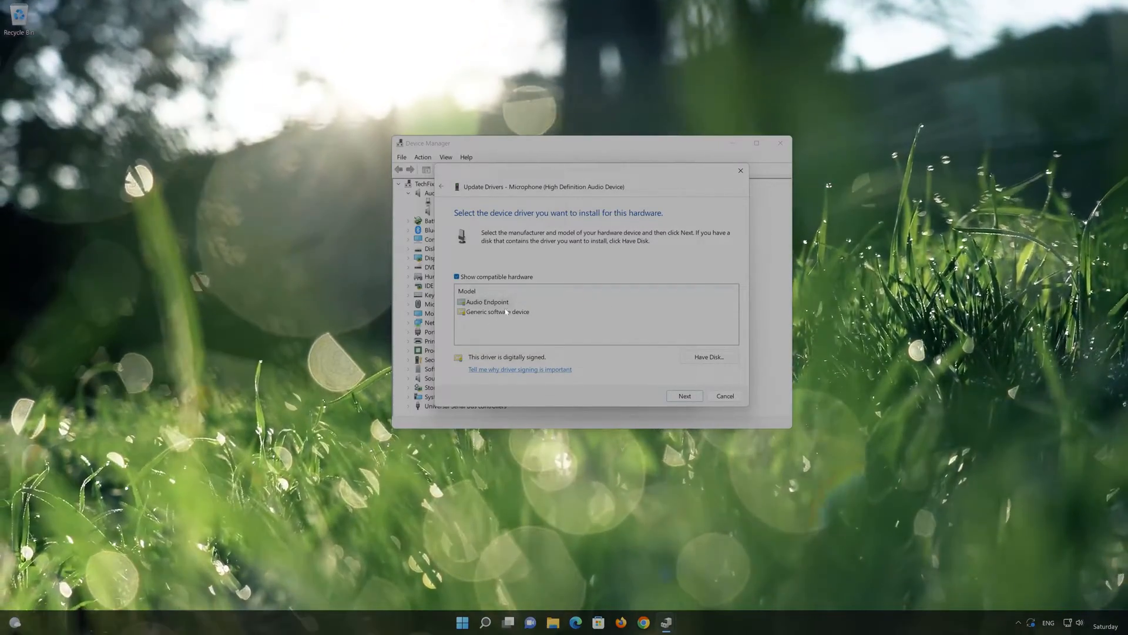
pyautogui.click(496, 311)
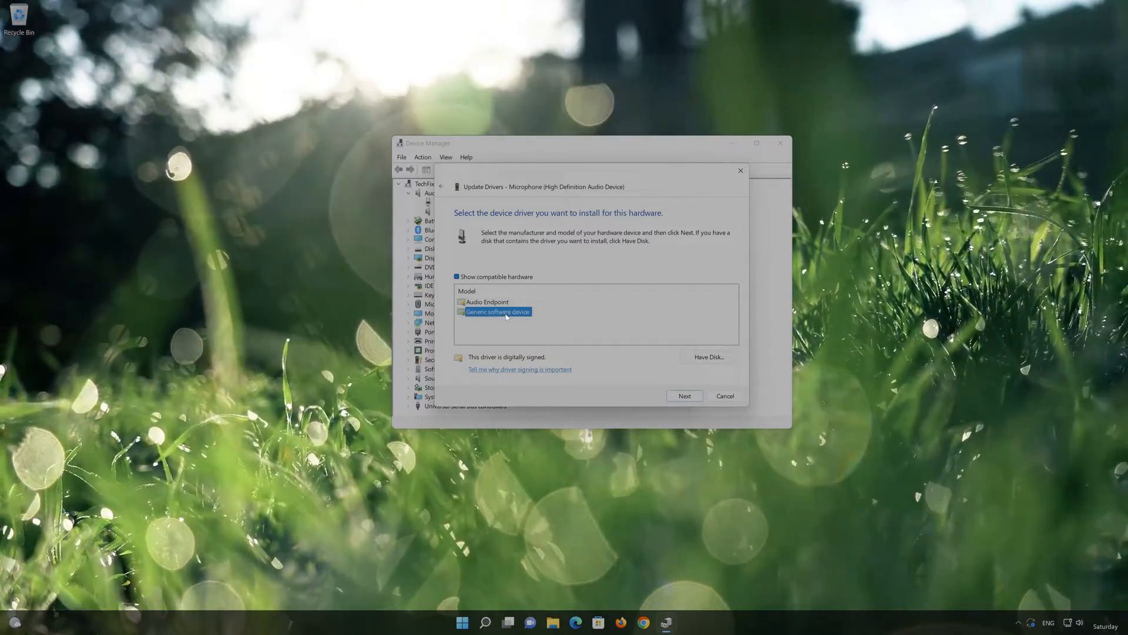
pyautogui.click(683, 395)
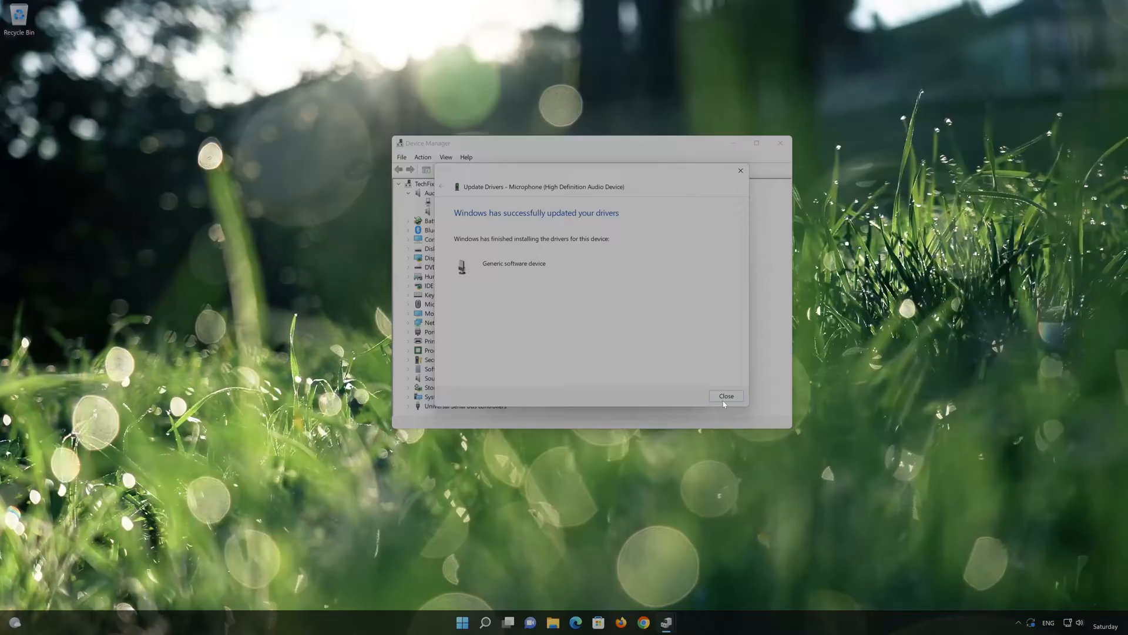
pyautogui.click(725, 396)
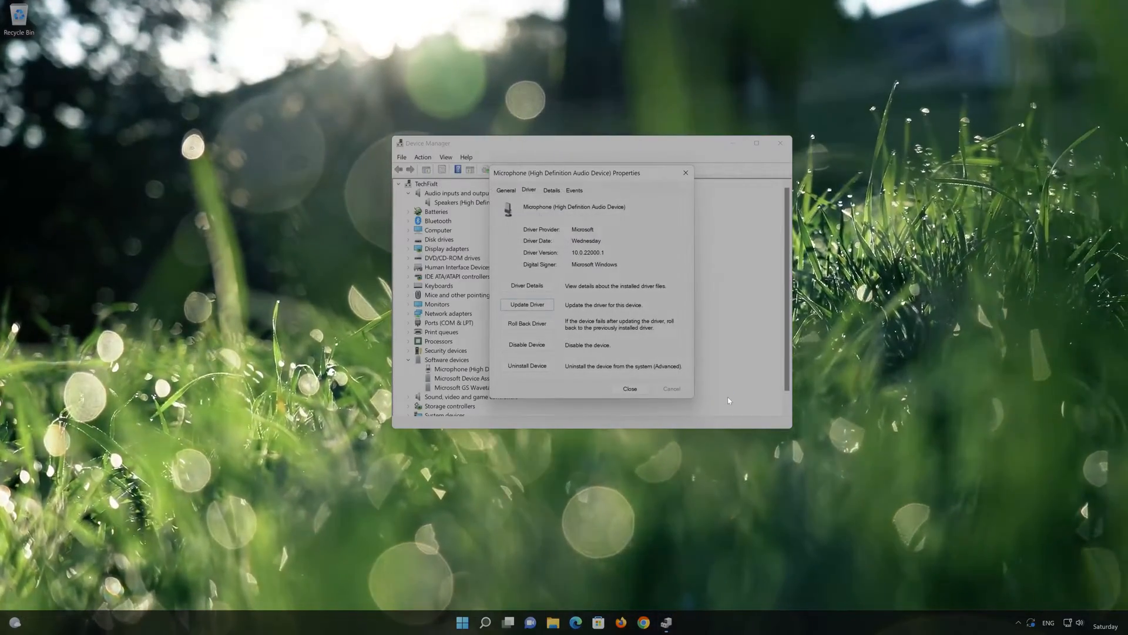
pyautogui.click(628, 388)
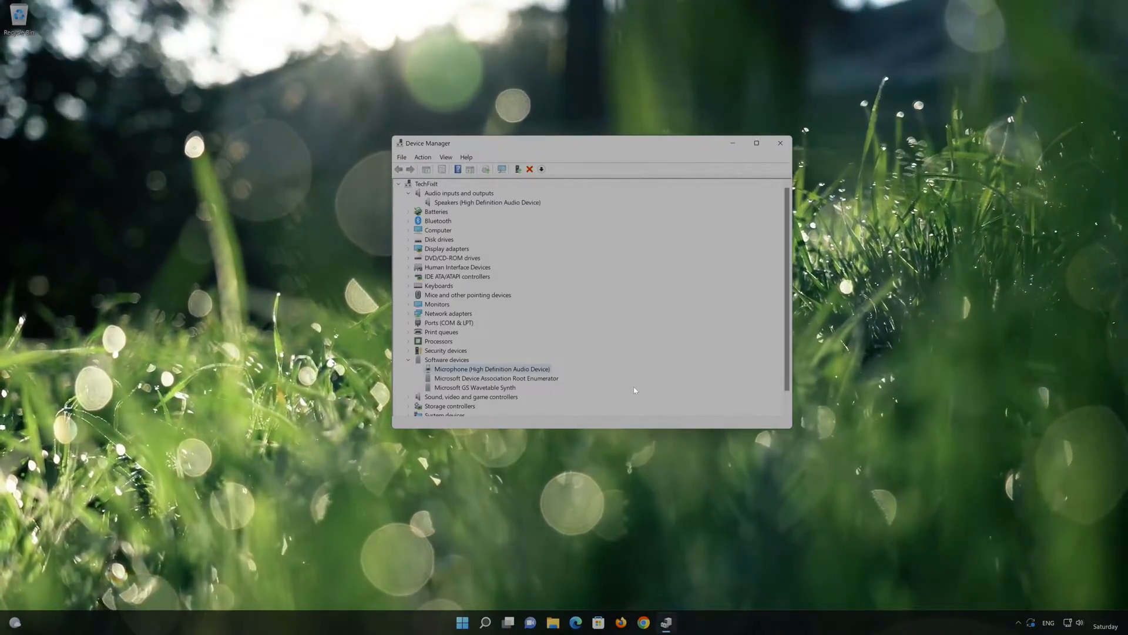
# Close Device Manager and open the Start menu's power options showing Restart.
pyautogui.click(779, 142)
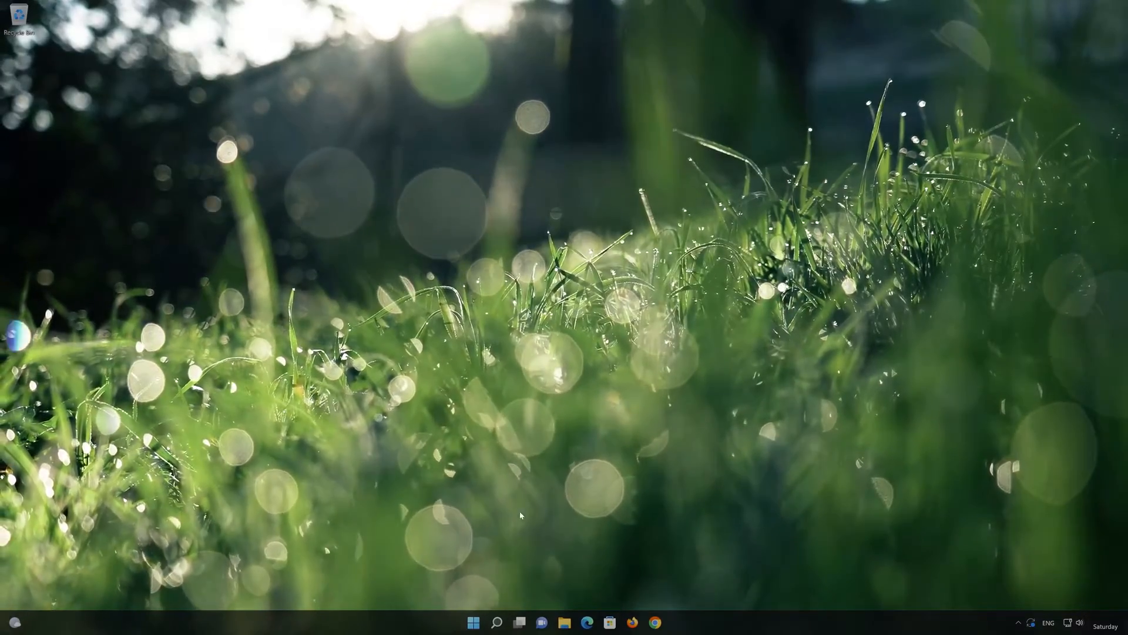
pyautogui.click(474, 622)
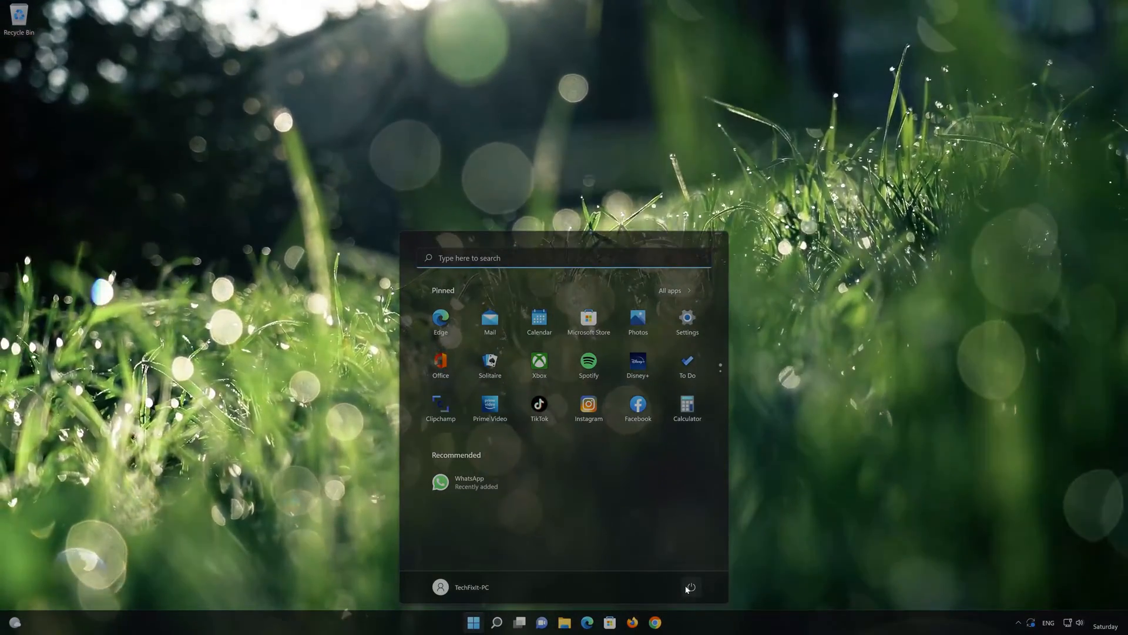
pyautogui.click(689, 587)
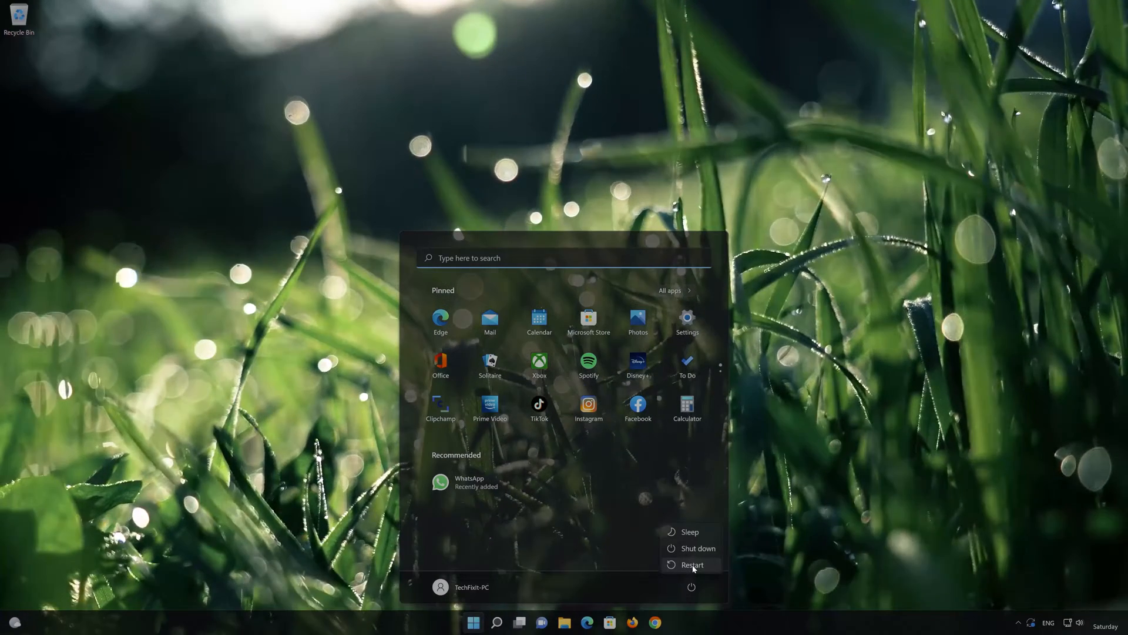